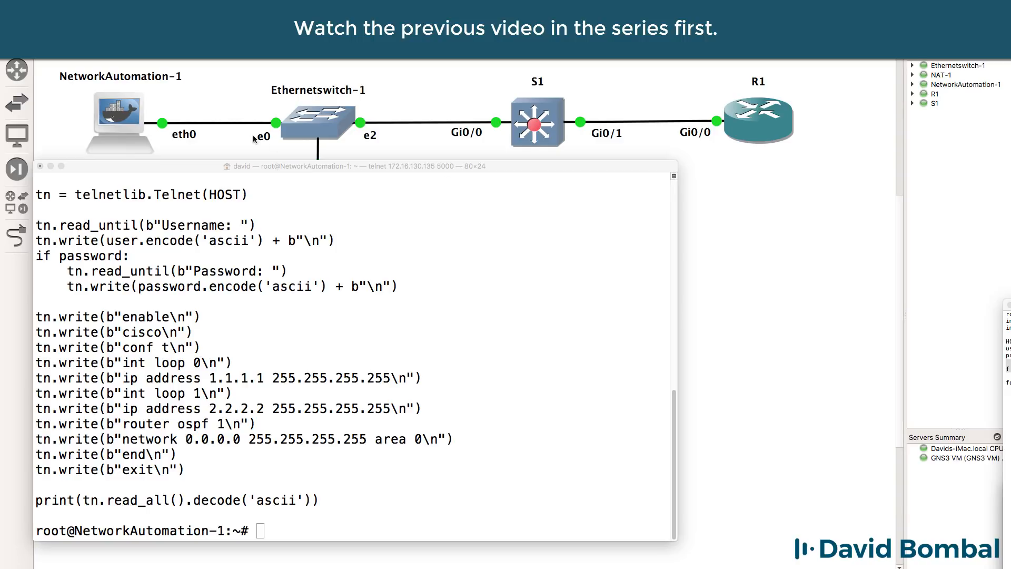
{"action": "mouse_move", "coordinate": [749, 128]}
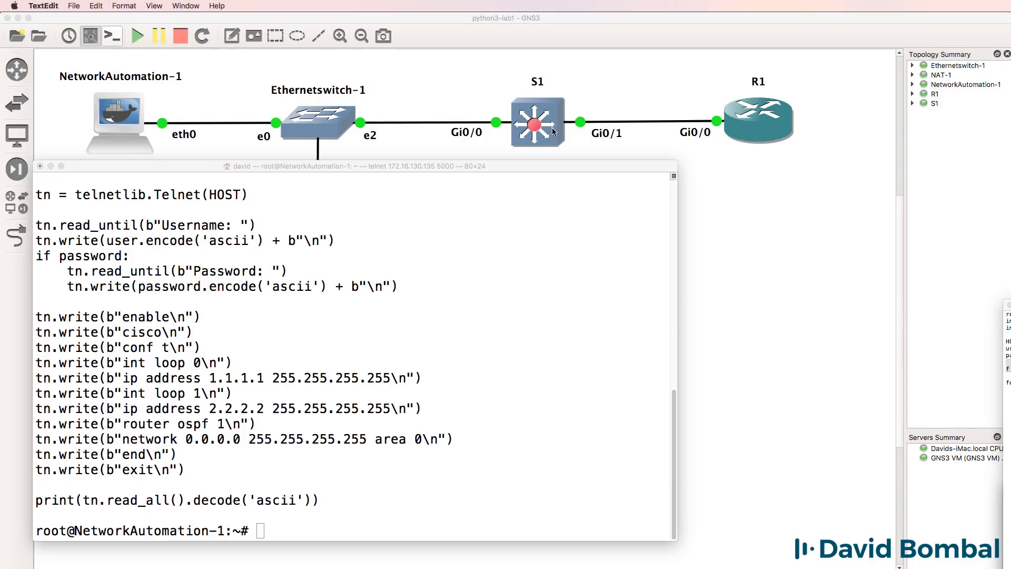
Bring the NetworkAutomation-1 shell with the earlier telnet script to the front
{"action": "left_click", "coordinate": [462, 340]}
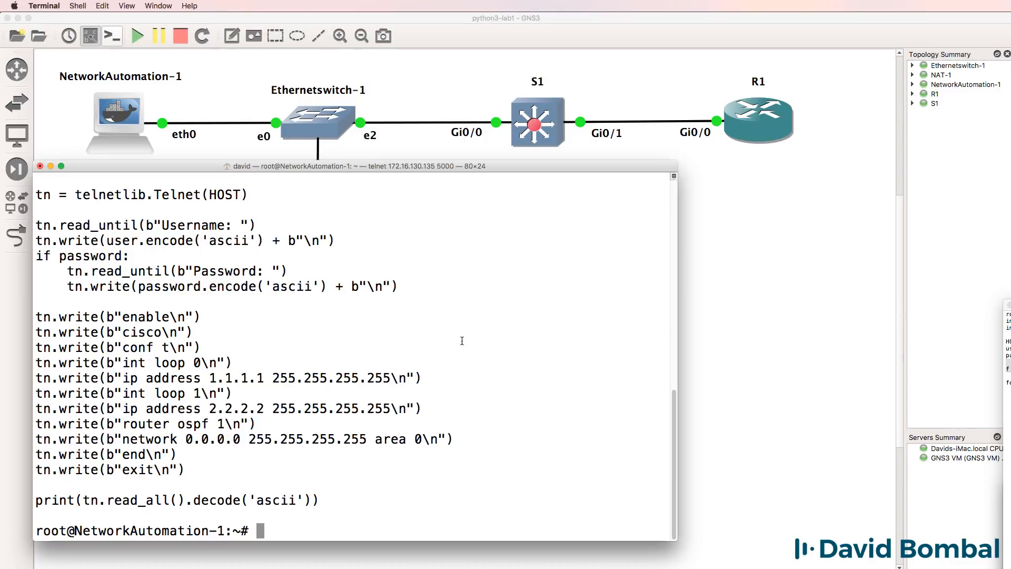
List the home directory and copy python31.py to python32.py
{"action": "type", "text": "ls"}
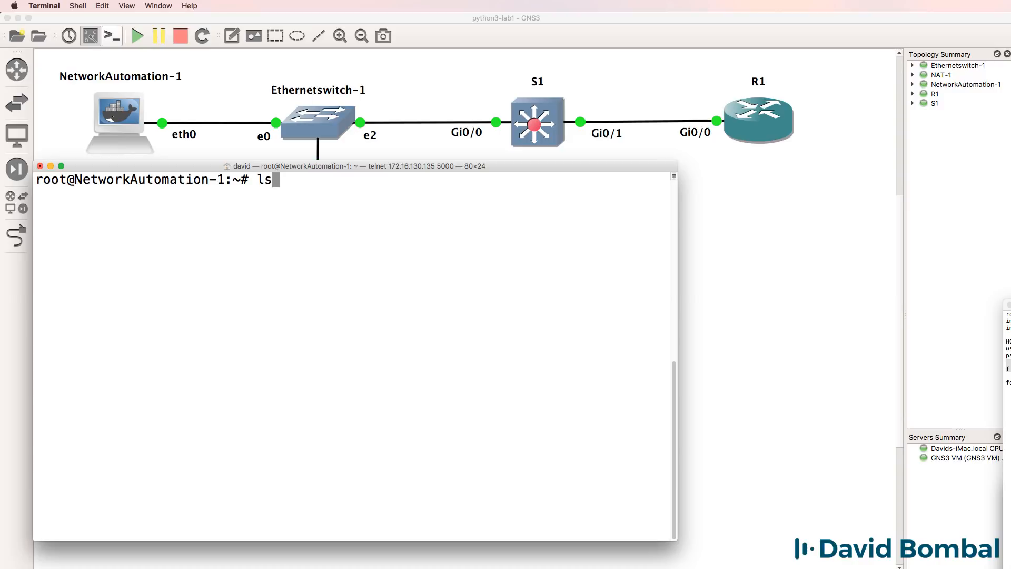
{"action": "key", "text": "Return"}
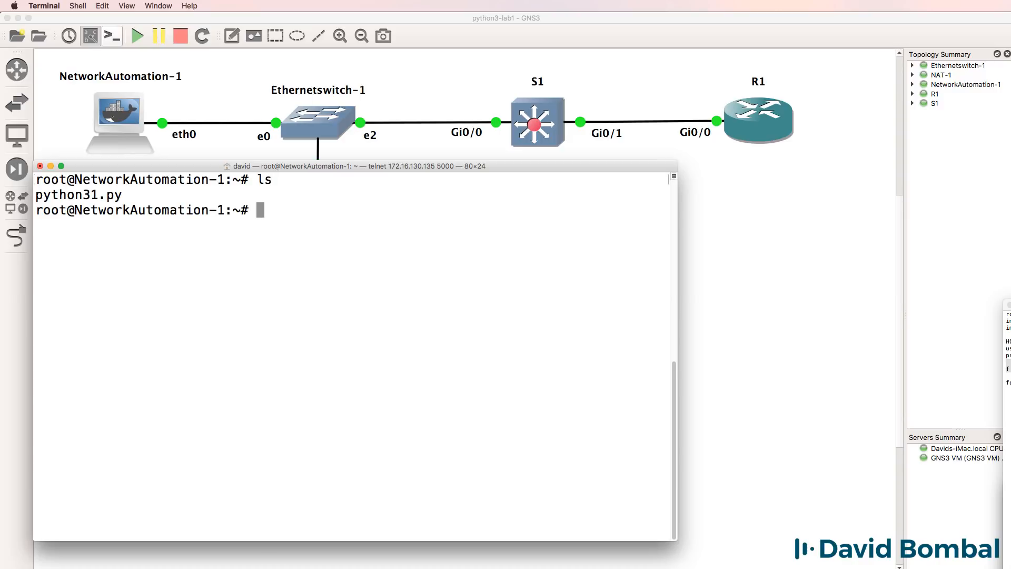
{"action": "type", "text": "cp py"}
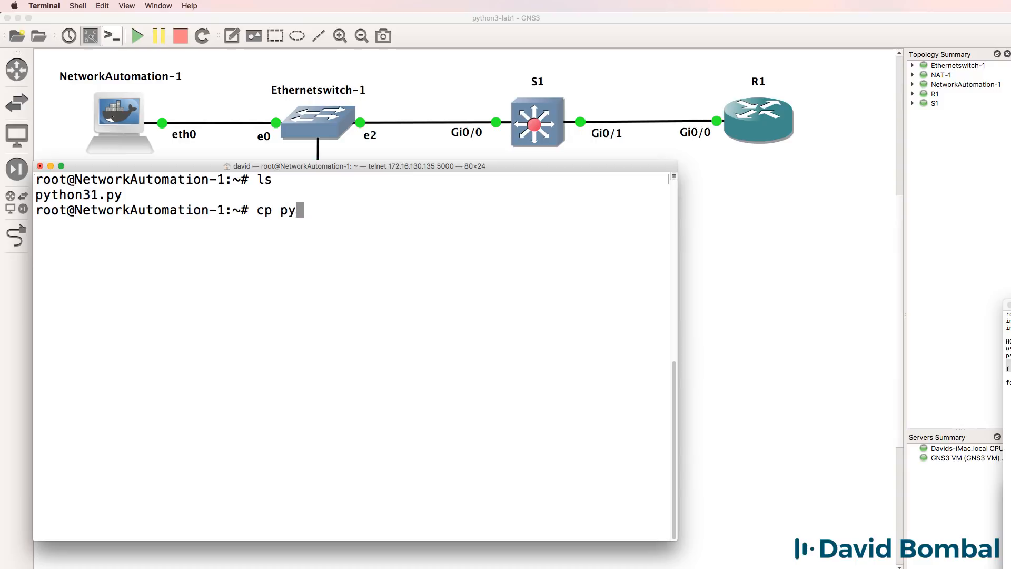
{"action": "type", "text": "thon31.py python31.py"}
{"action": "type", "text": "ls"}
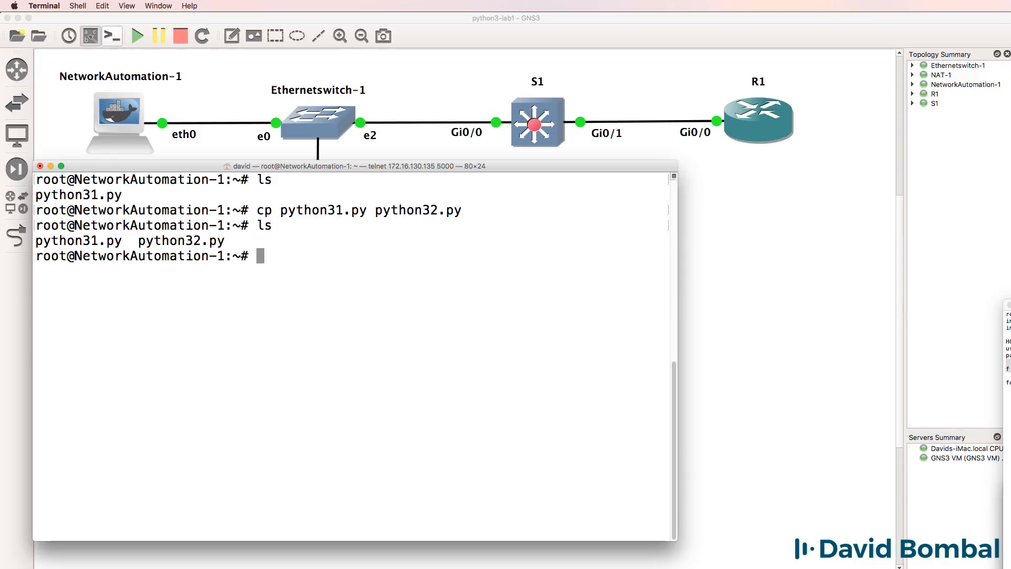
Prepare the nano command to edit python32.py
{"action": "type", "text": "nan"}
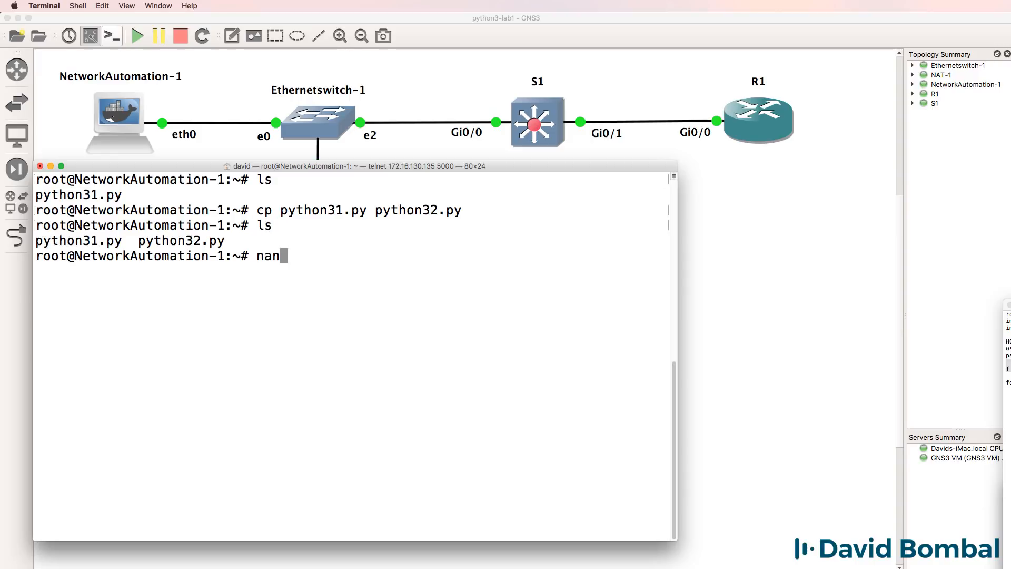
{"action": "type", "text": "o python3"}
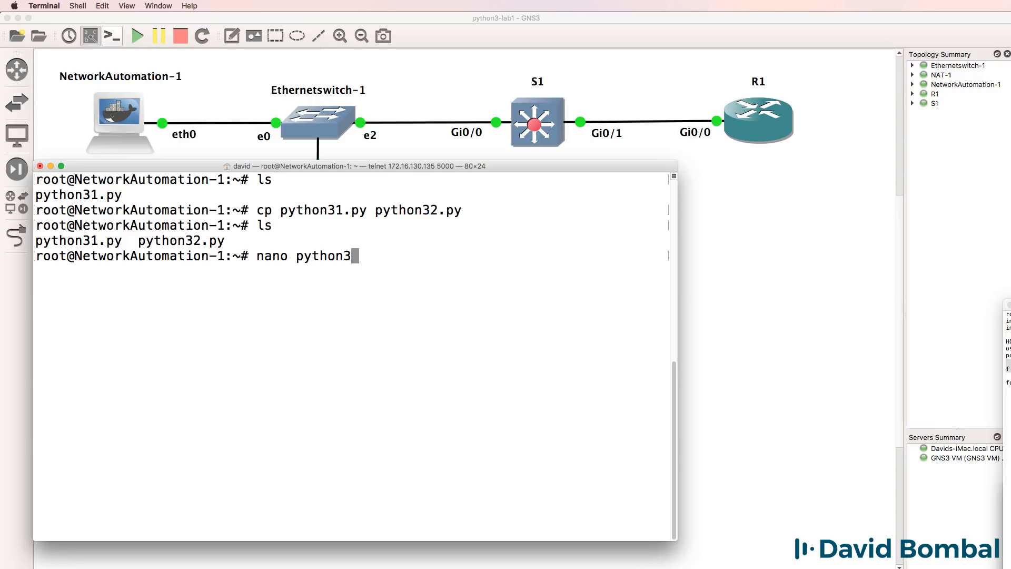
{"action": "type", "text": "2.py"}
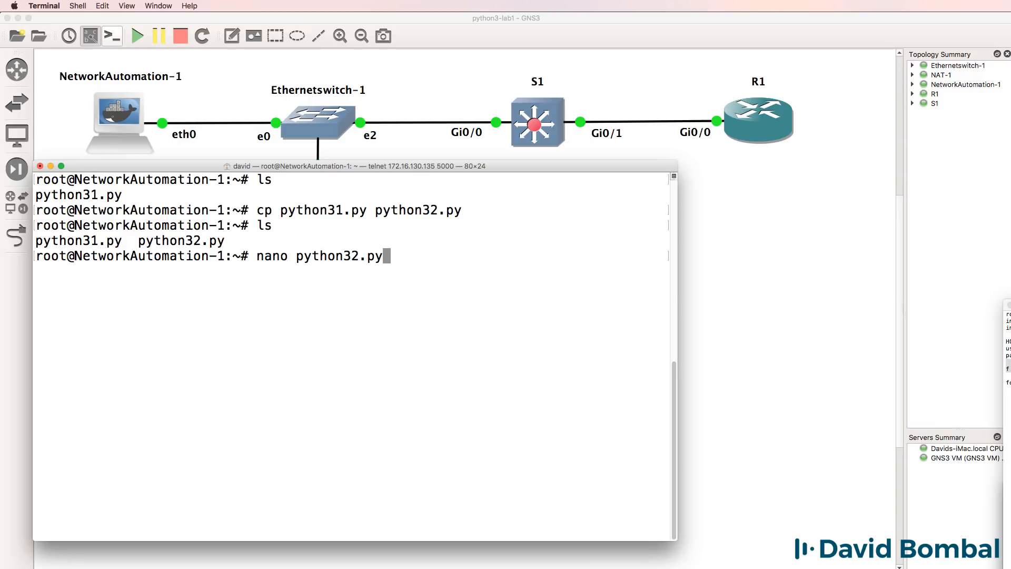
Edit python32.py in nano, changing HOST to 192.168.122.72
{"action": "key", "text": "Return"}
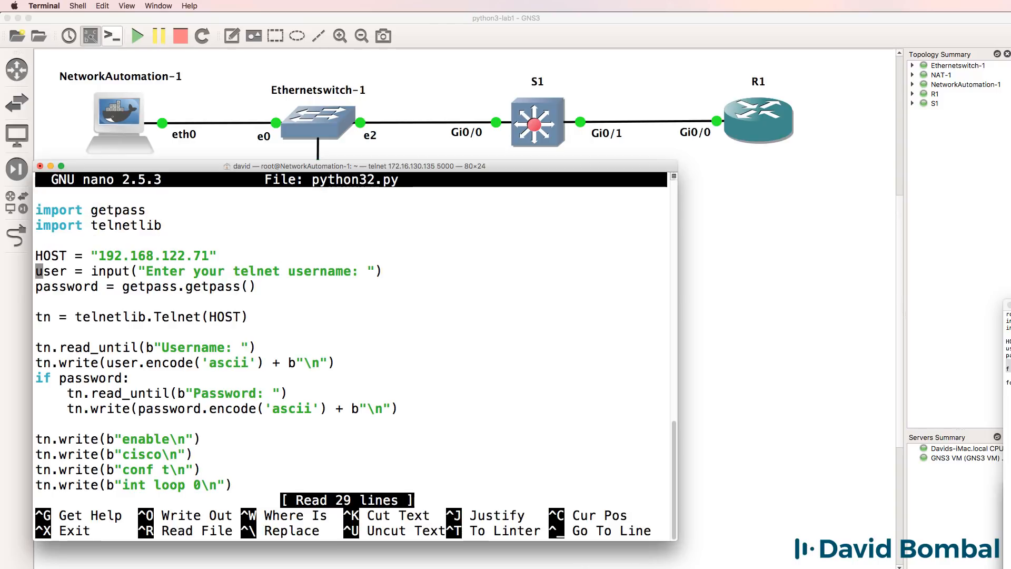
{"action": "left_click", "coordinate": [215, 255]}
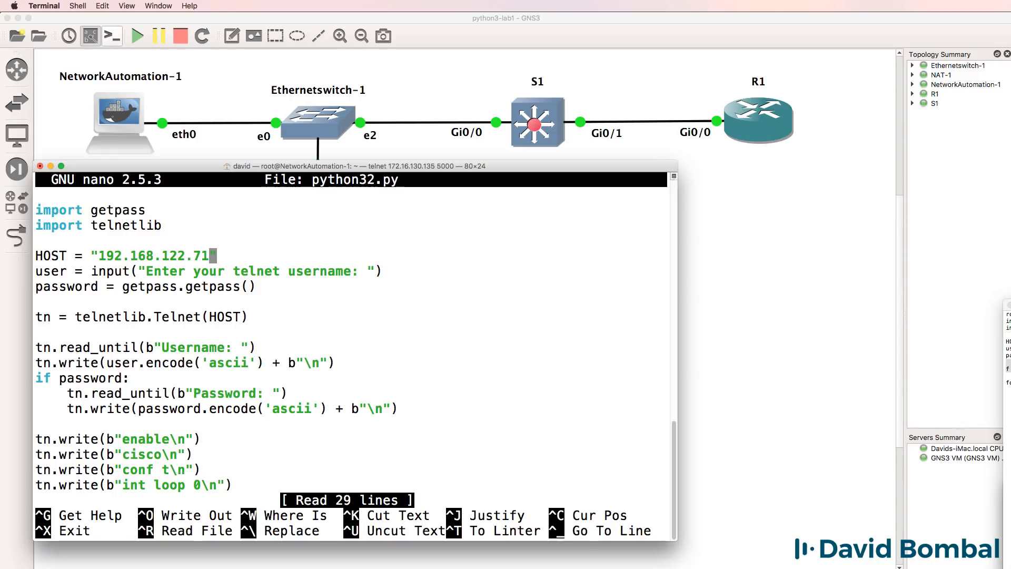
{"action": "type", "text": "2"}
{"action": "type", "text": "do"}
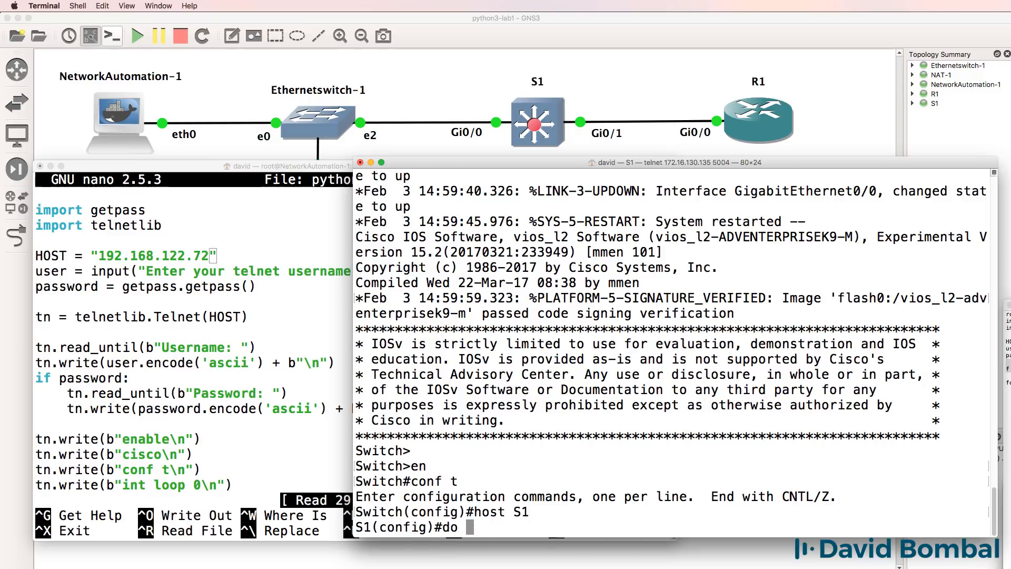
Give S1's Vlan1 the address 192.168.122.72 255.255.255.0 and bring it up
{"action": "type", "text": "sh ip int brief"}
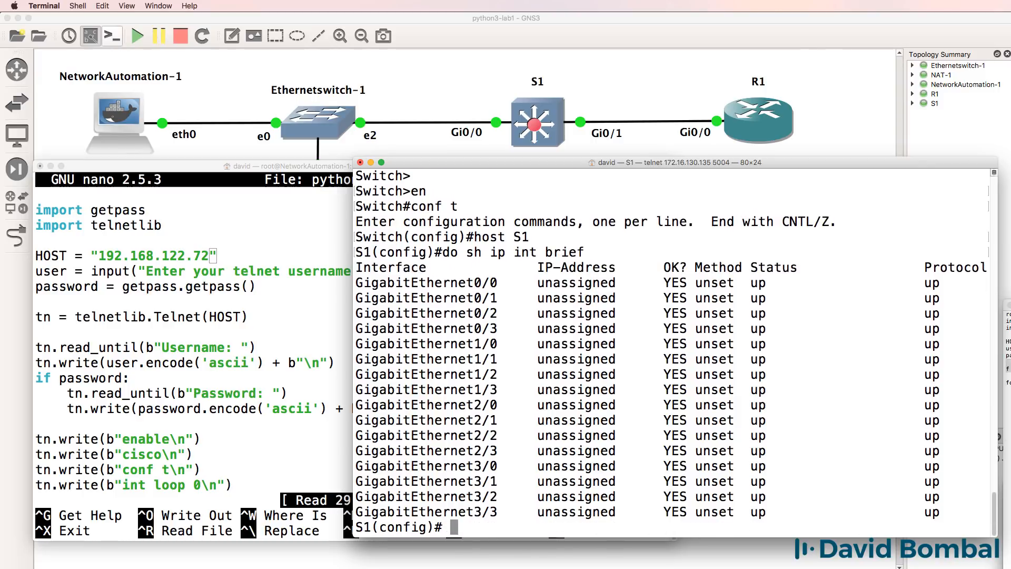
{"action": "type", "text": "int vlan 1"}
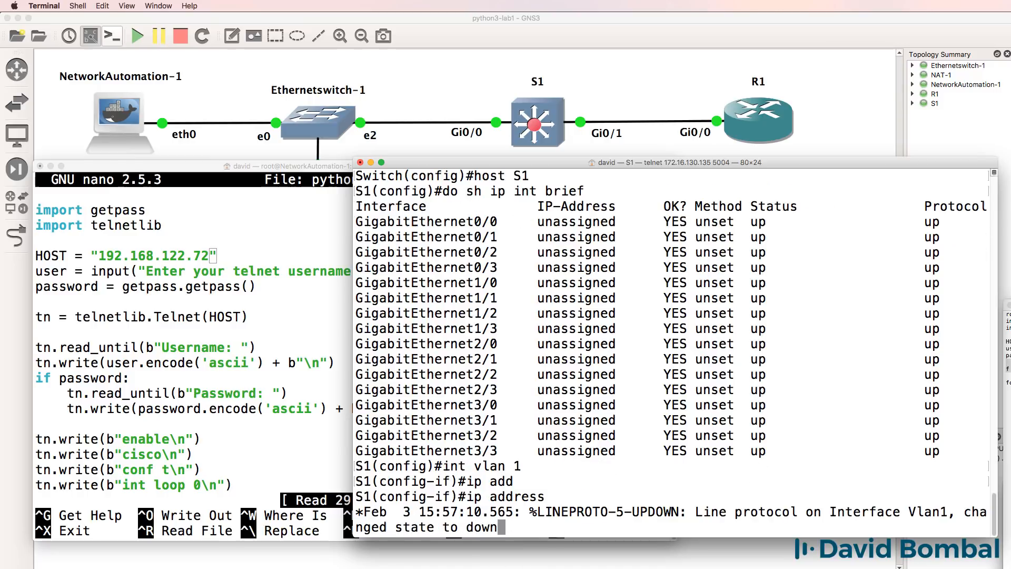
{"action": "type", "text": "ip address 192.1"}
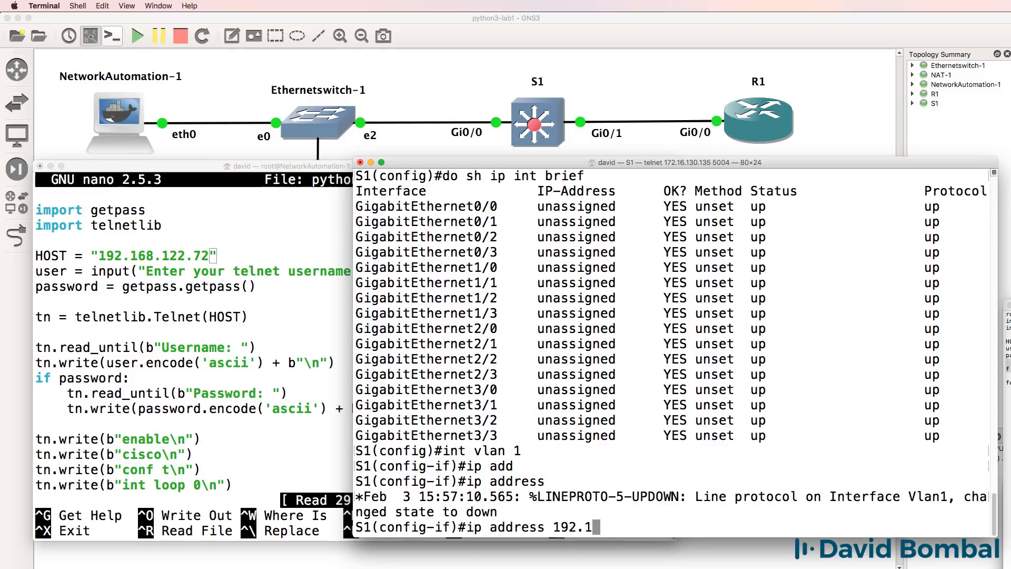
{"action": "type", "text": "68.122.72 255.255.255.0"}
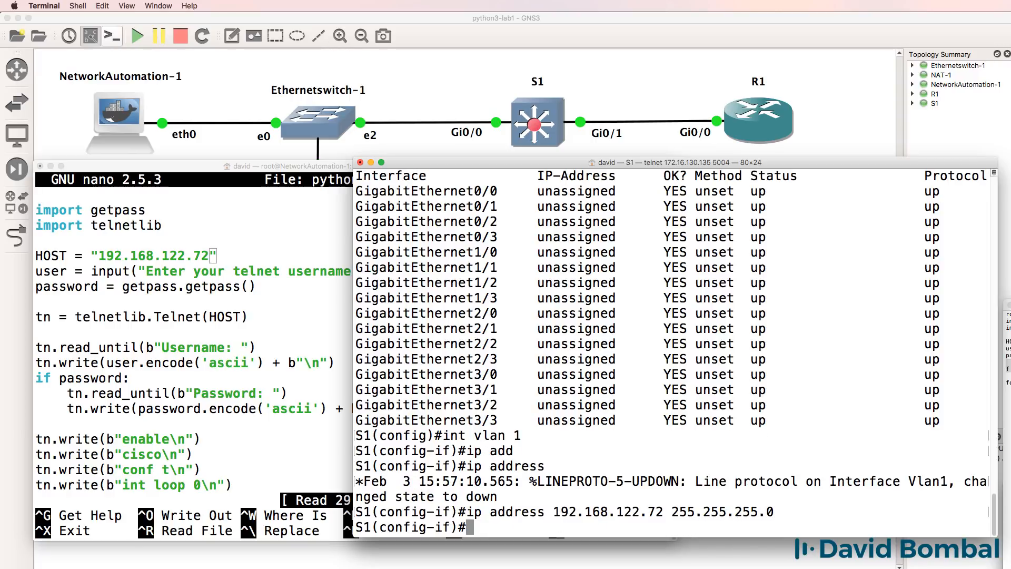
{"action": "type", "text": "no shut"}
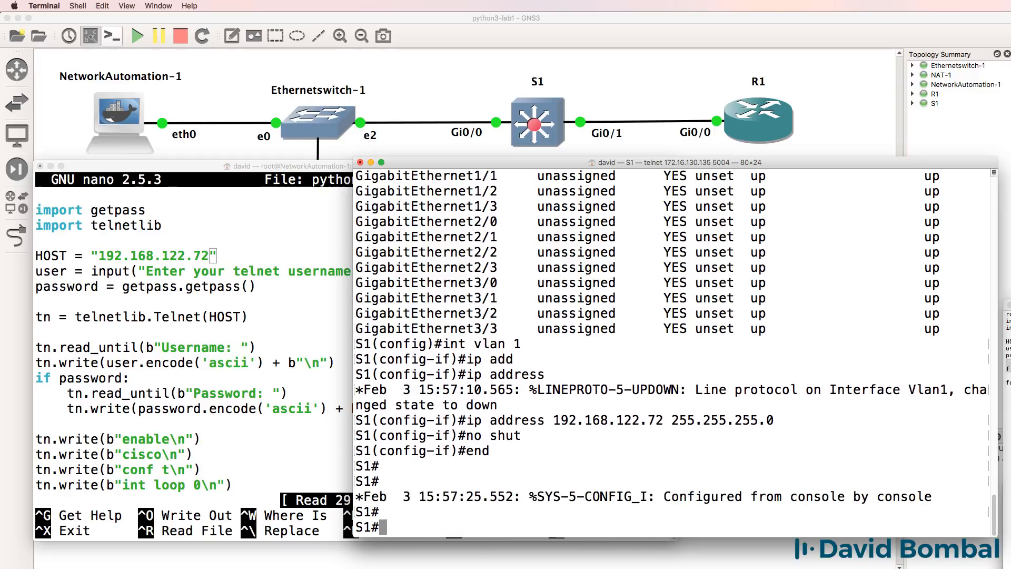
Confirm Vlan1 is up with 192.168.122.72 in the interface summary
{"action": "type", "text": "sh ip int brief"}
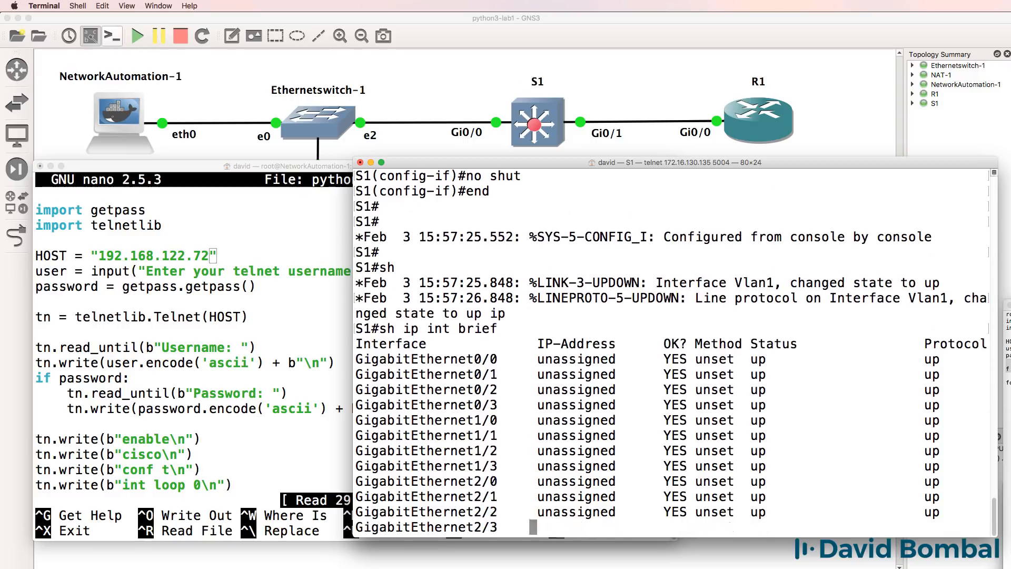
{"action": "scroll", "scroll_direction": "down", "scroll_amount": 3}
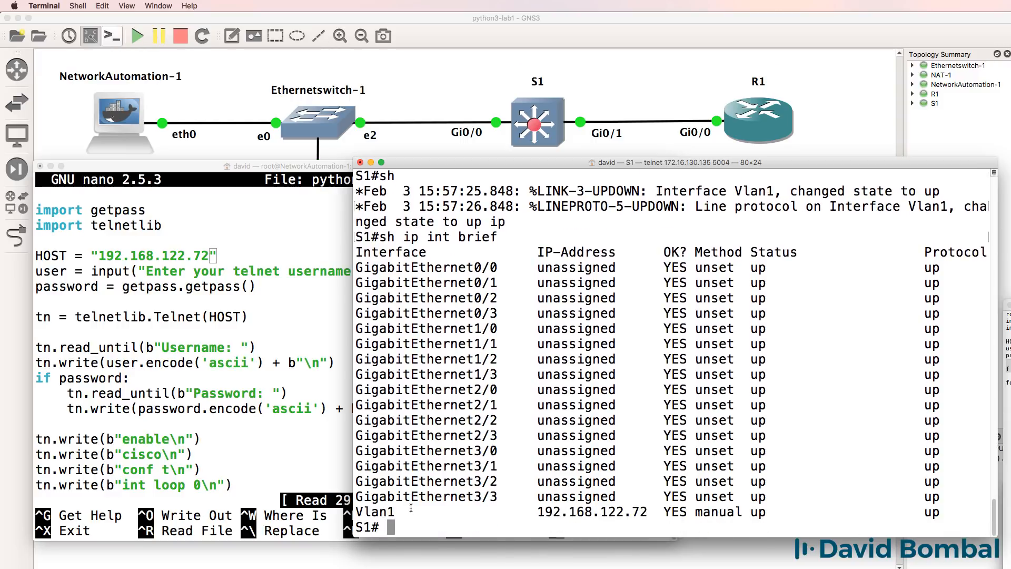
{"action": "double_click", "coordinate": [375, 512]}
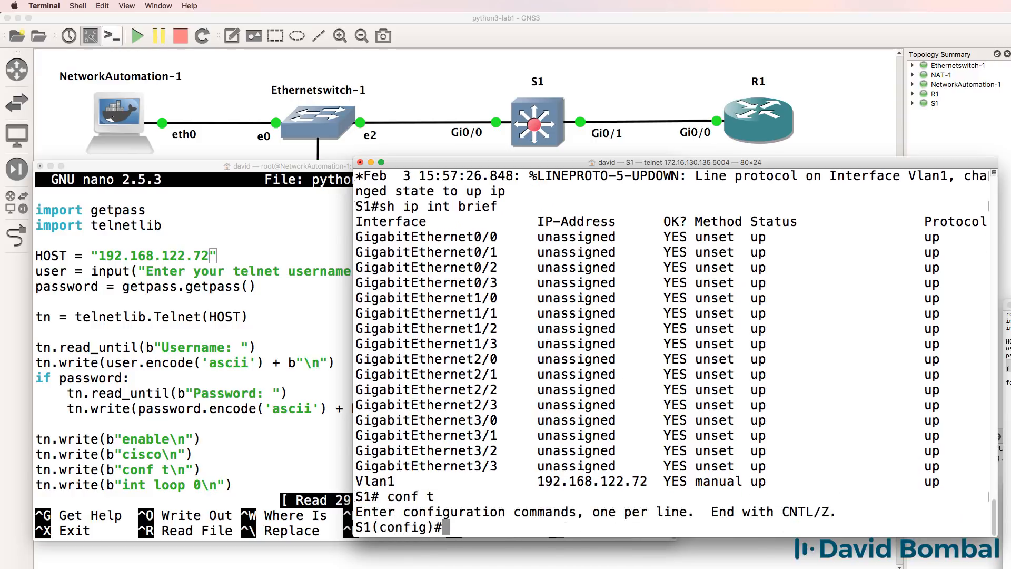
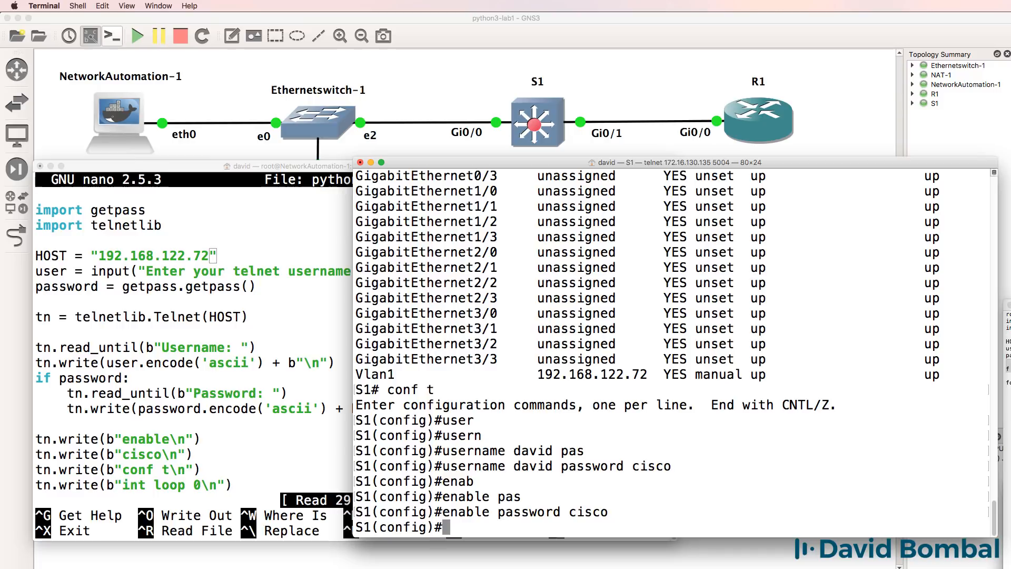
Configure vty lines 0 4 with login local and transport input all, then end
{"action": "type", "text": "line vty"}
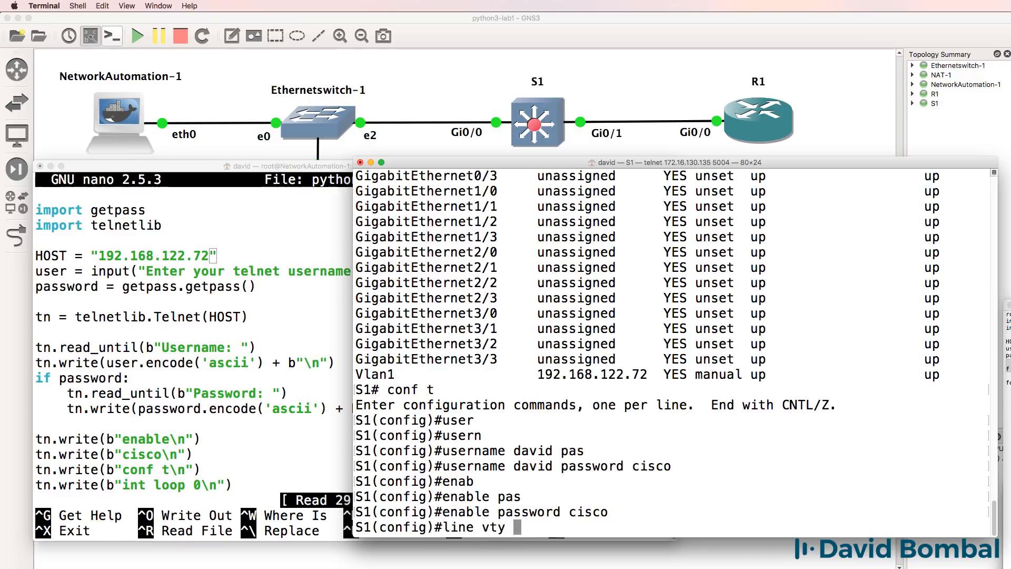
{"action": "type", "text": "0 4"}
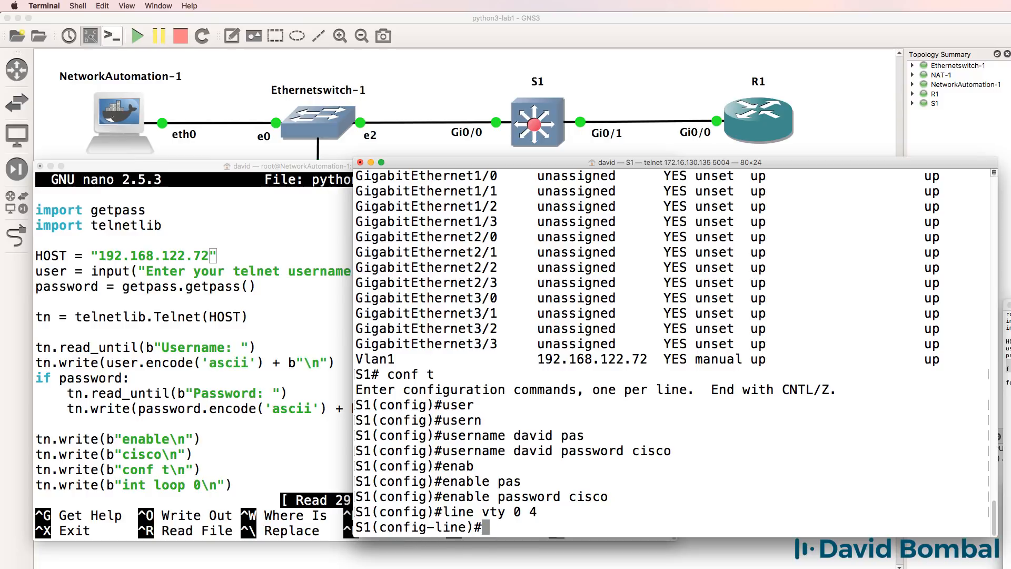
{"action": "type", "text": "logi"}
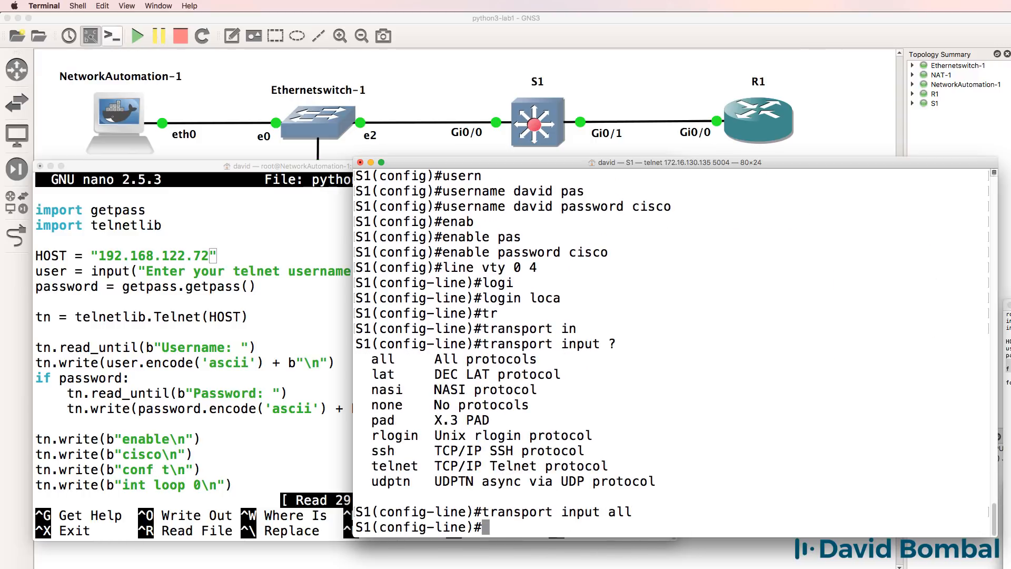
{"action": "type", "text": "end"}
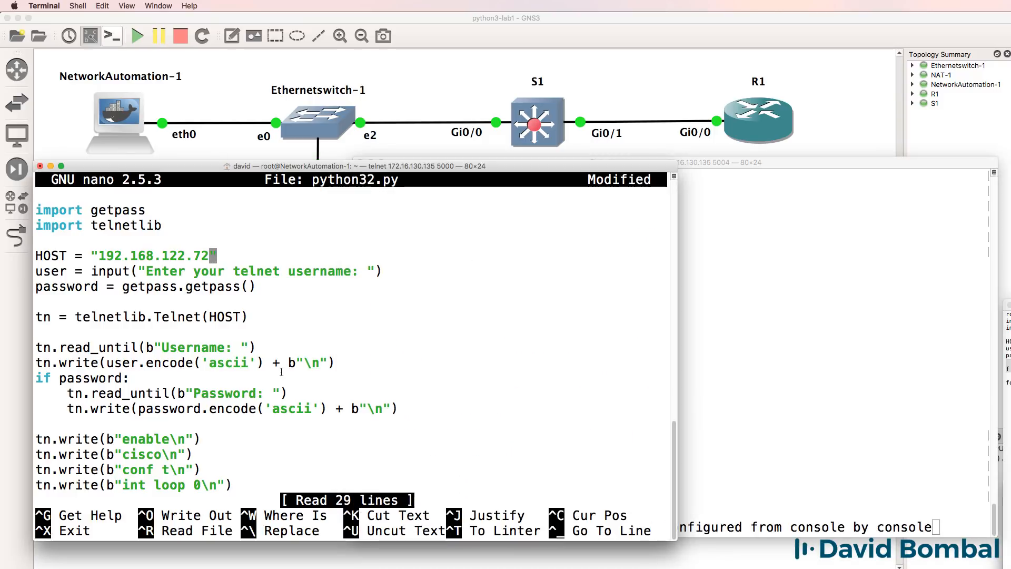
Leave nano and ping 192.168.122.72 from the automation container
{"action": "key", "text": "ctrl+x"}
{"action": "type", "text": "ping 192.168.122."}
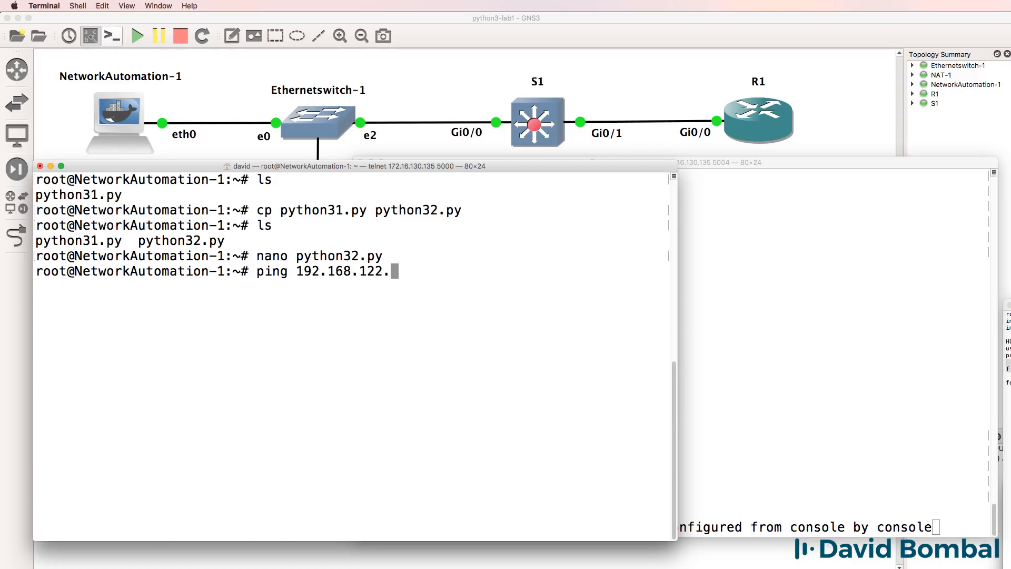
{"action": "type", "text": "72"}
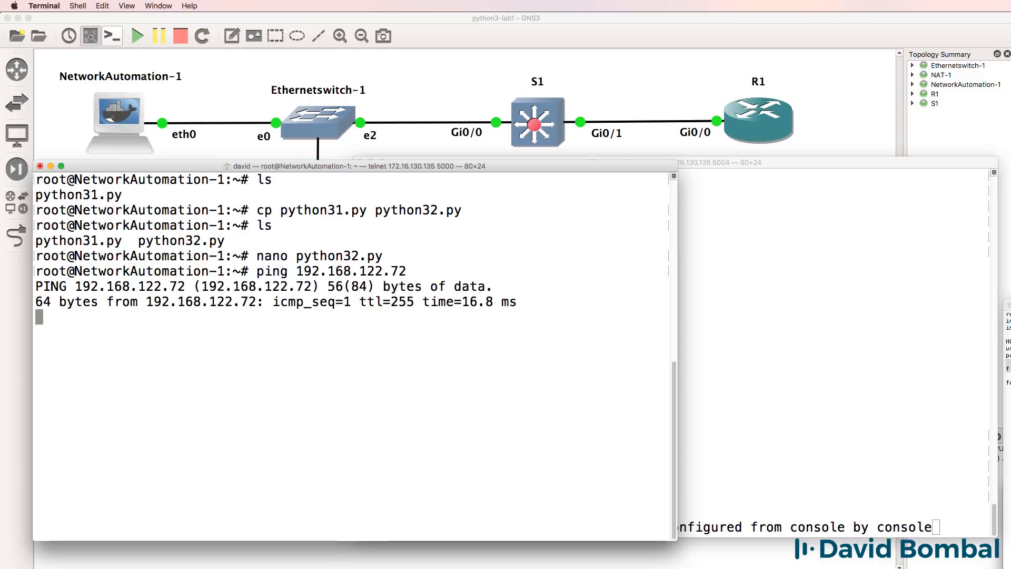
Telnet to 192.168.122.72, log in with enable access, then exit the session
{"action": "type", "text": "telnet 192.16"}
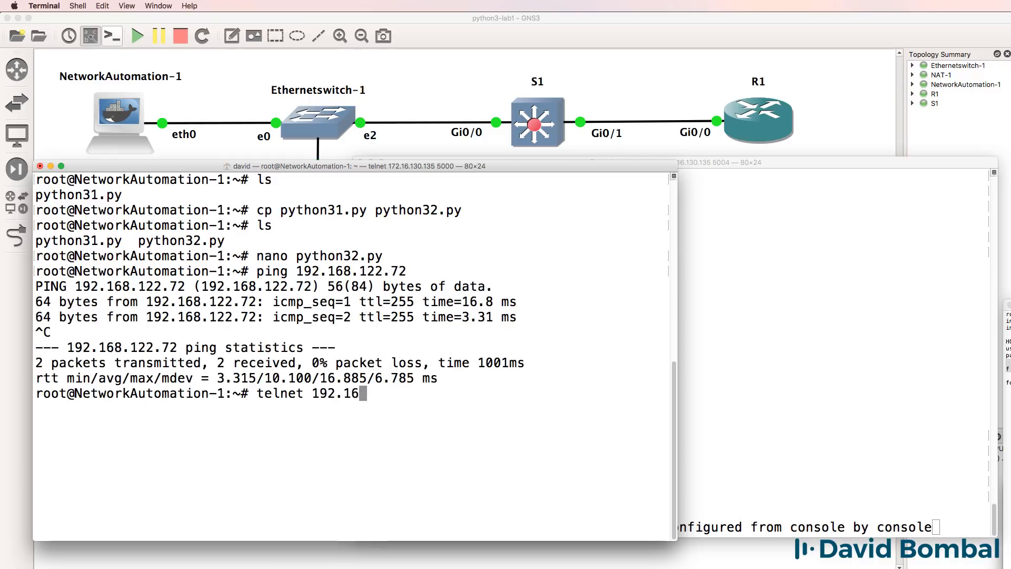
{"action": "type", "text": "8.122.72"}
{"action": "type", "text": "david"}
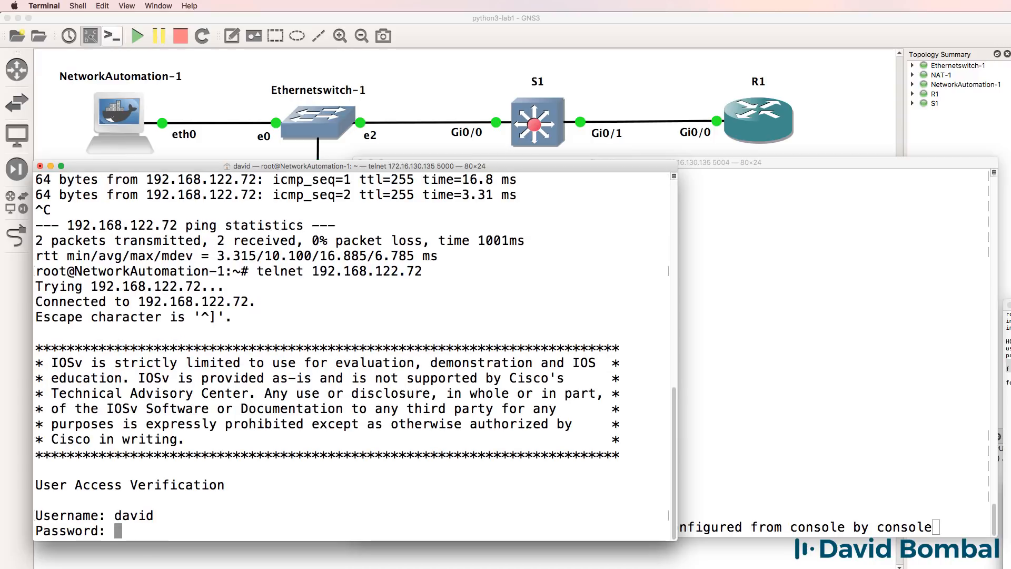
{"action": "type", "text": "en"}
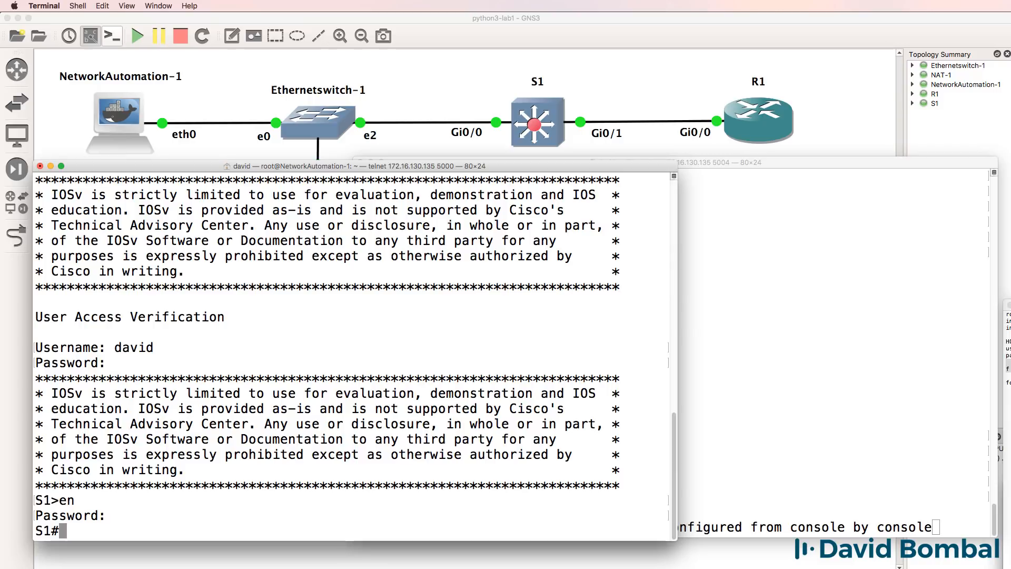
{"action": "type", "text": "exit"}
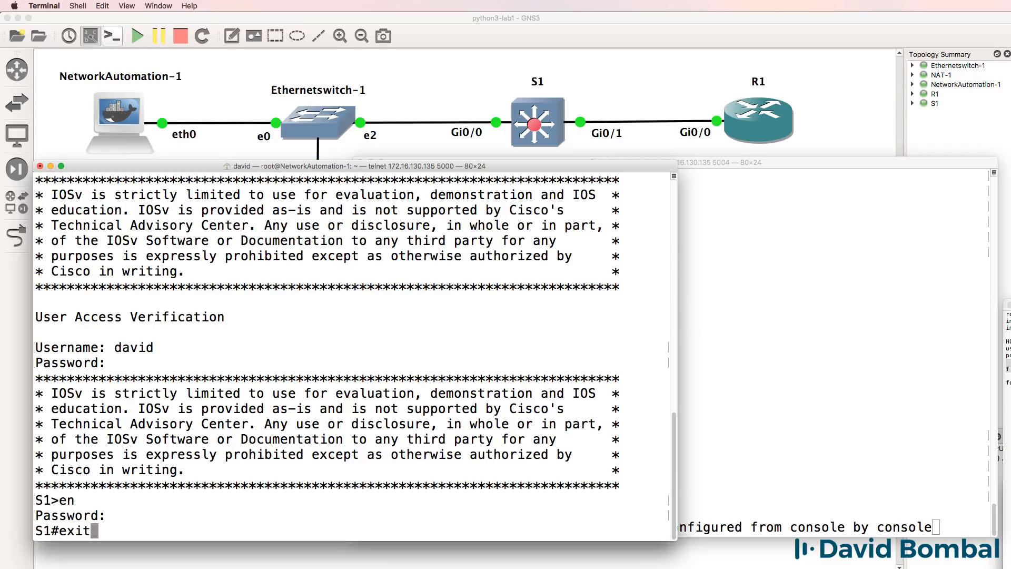
{"action": "key", "text": "Return"}
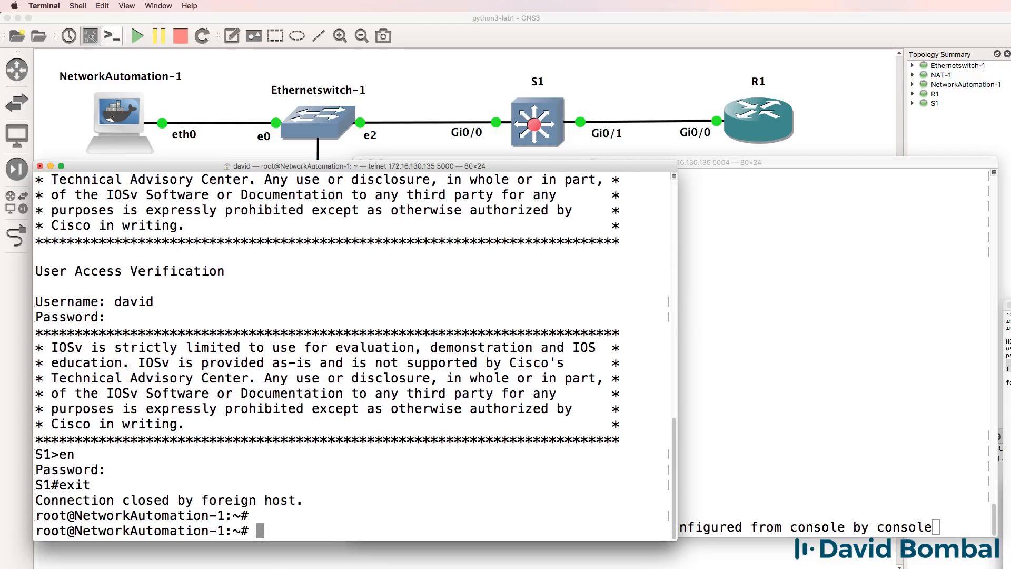
Clear the shell and reopen python32.py in nano
{"action": "type", "text": "clear"}
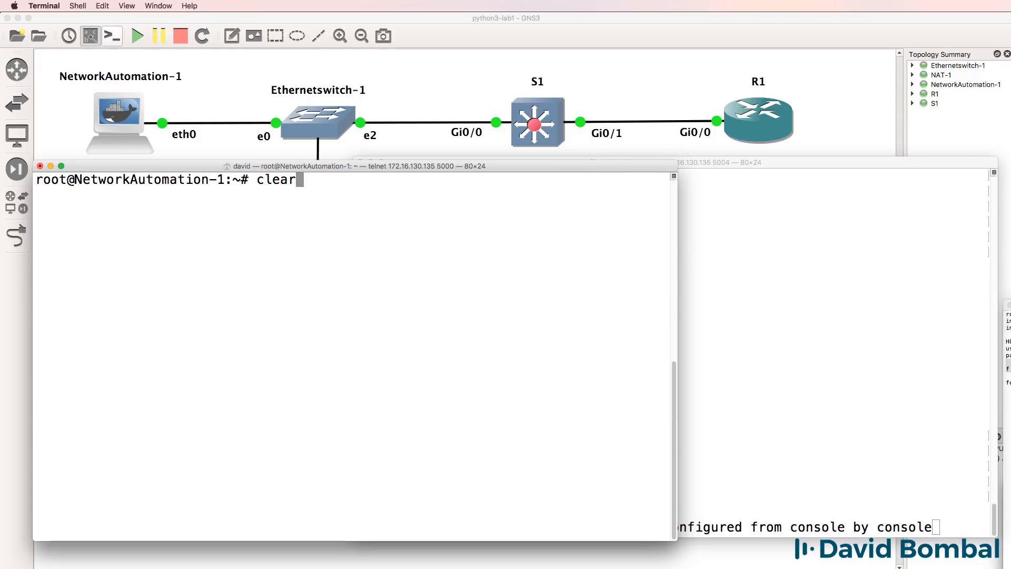
{"action": "type", "text": "nano python32.py"}
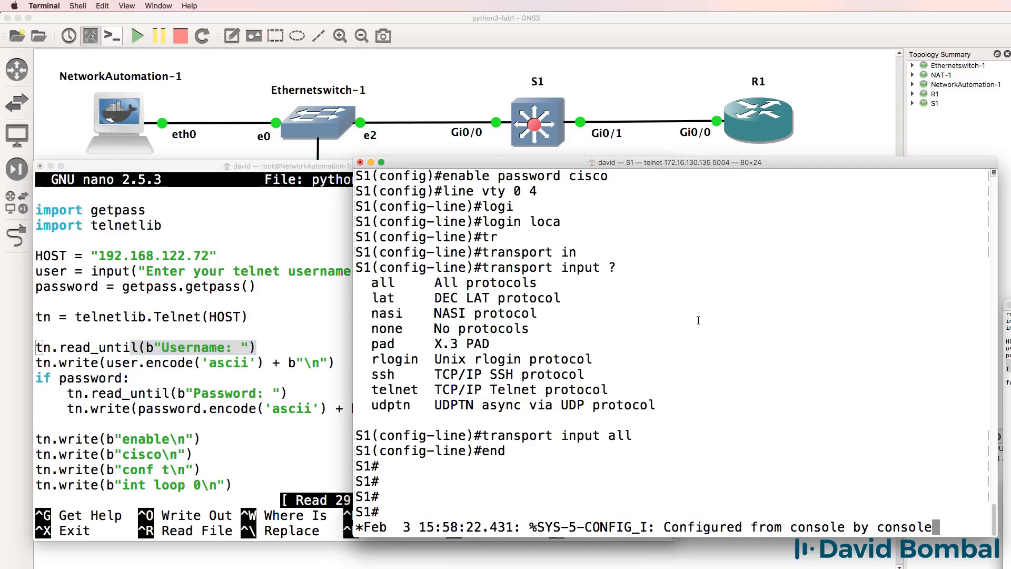
From S1's console telnet to 192.168.122.72 and enter username david at the prompt
{"action": "type", "text": "telent"}
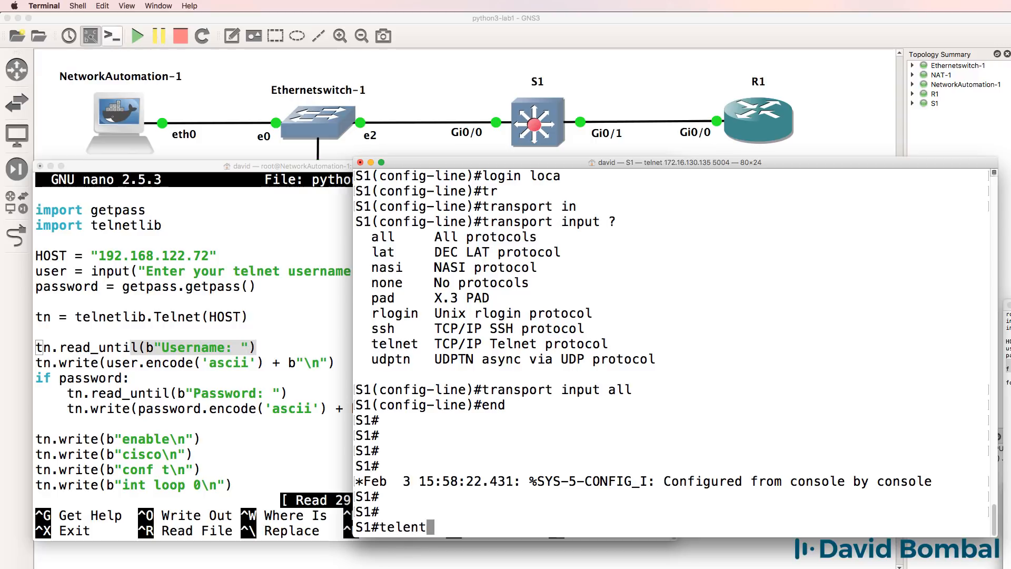
{"action": "type", "text": "1921.68"}
{"action": "type", "text": "telnet 192.168.122.72"}
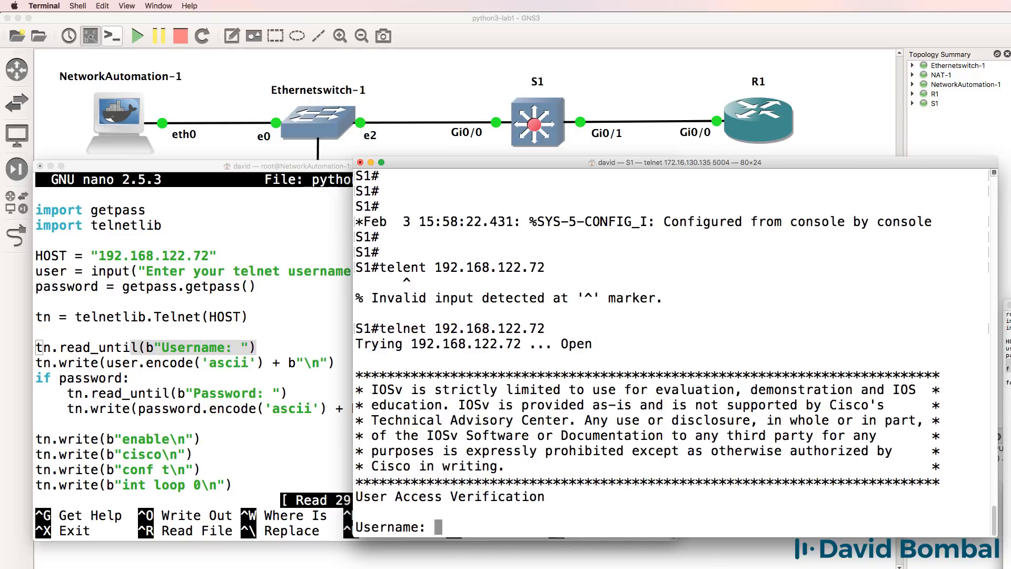
{"action": "type", "text": "david"}
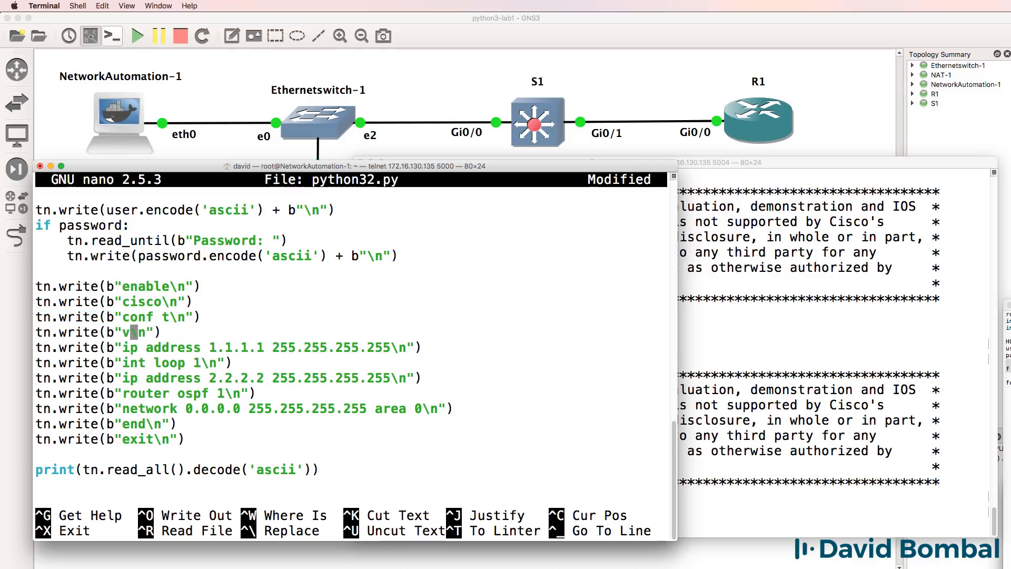
Rewrite the script to send 'vlan 2' and 'name Python_VLAN 2' instead of the loopback lines
{"action": "type", "text": "lan 2"}
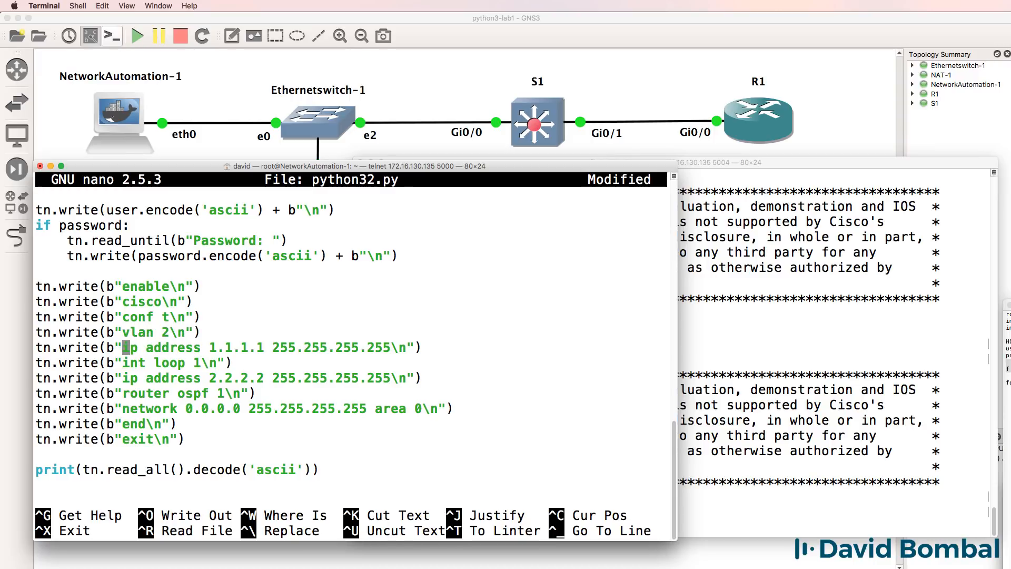
{"action": "type", "text": "name"}
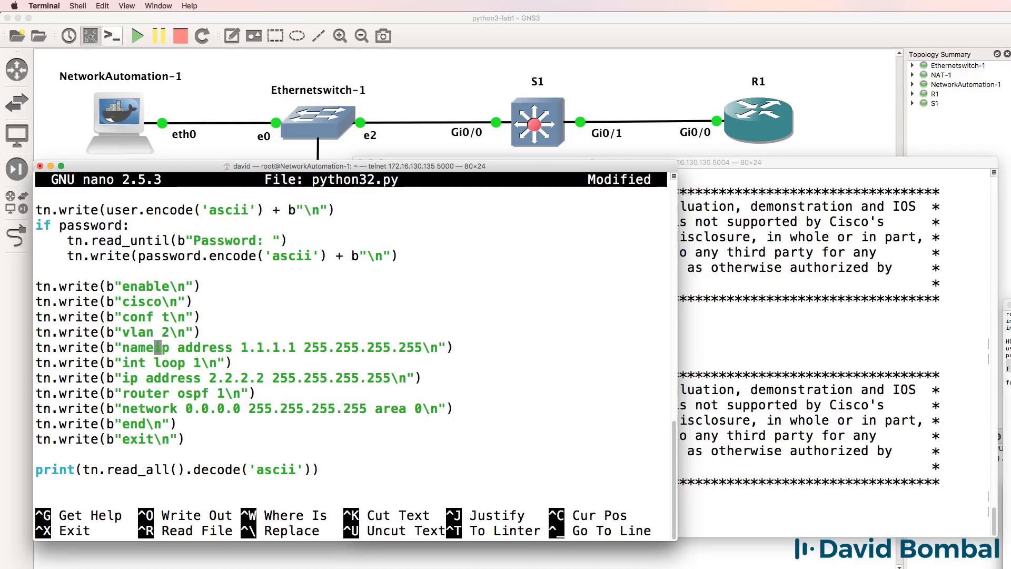
{"action": "type", "text": "Python"}
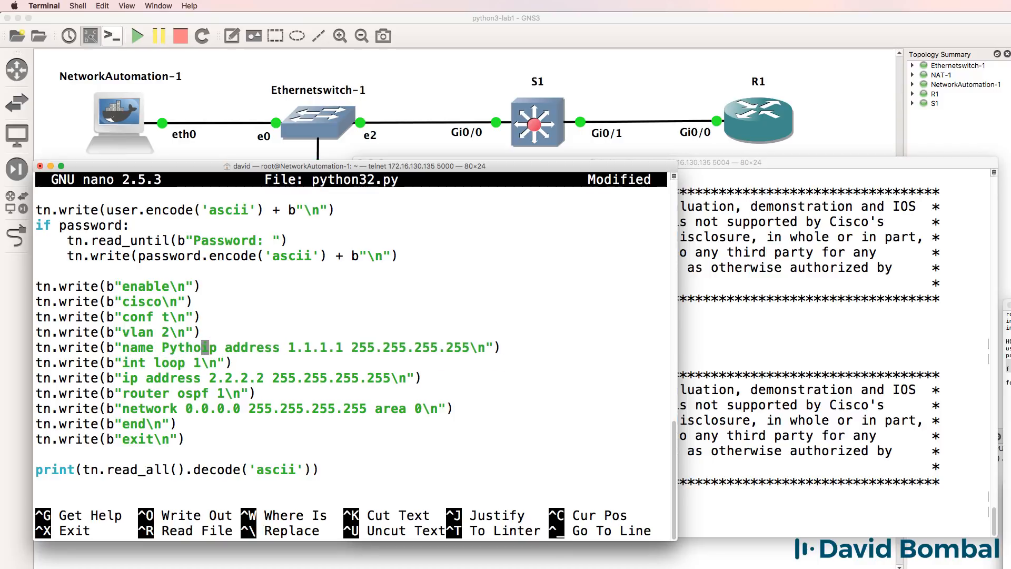
{"action": "type", "text": "_VLAN 2\\n\")"}
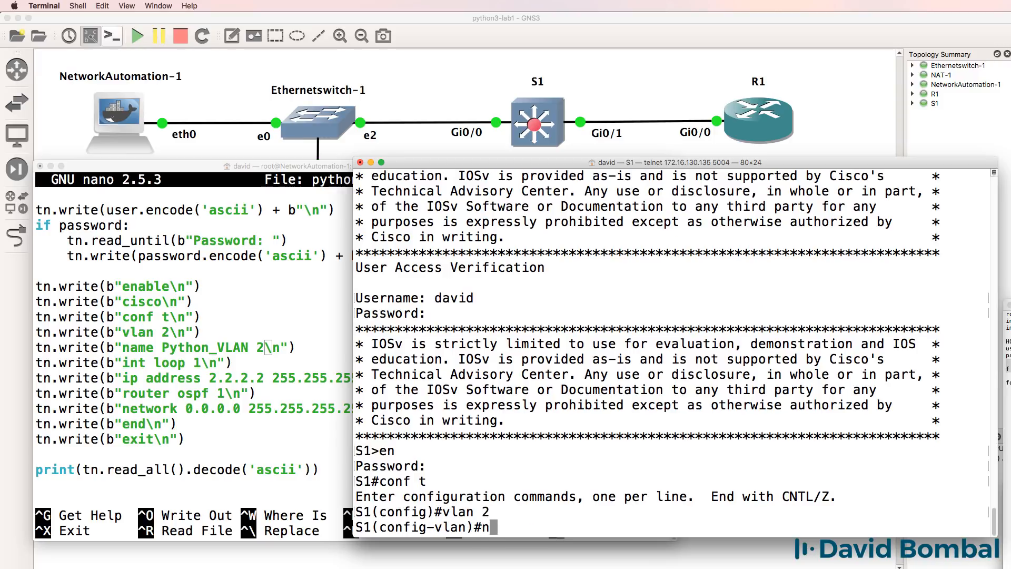
On S1 create VLAN 2 named Python_VLAN_2, verify it, then remove it with no vlan 2
{"action": "type", "text": "name Python"}
{"action": "type", "text": "conf"}
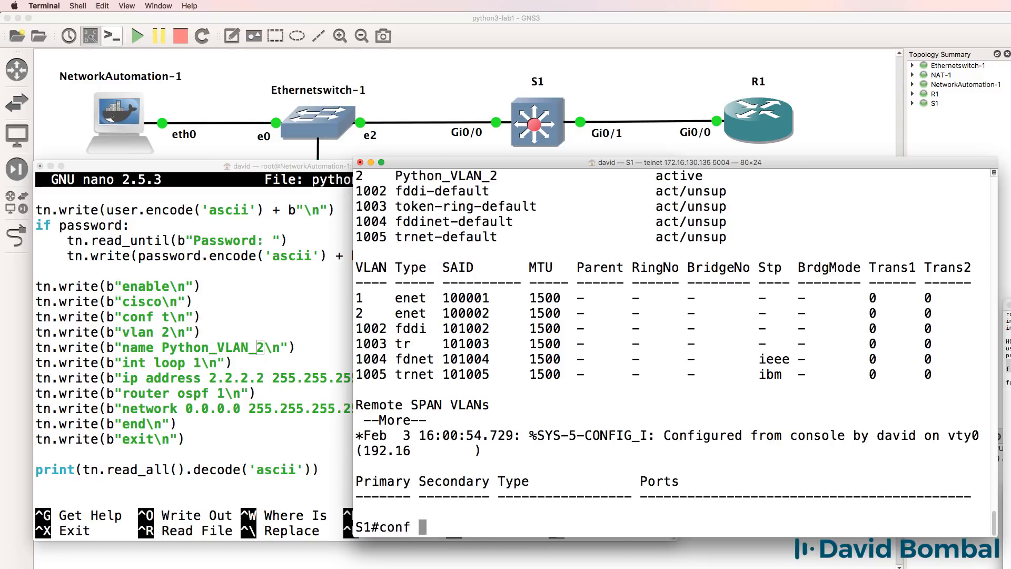
{"action": "type", "text": "no vlan 2"}
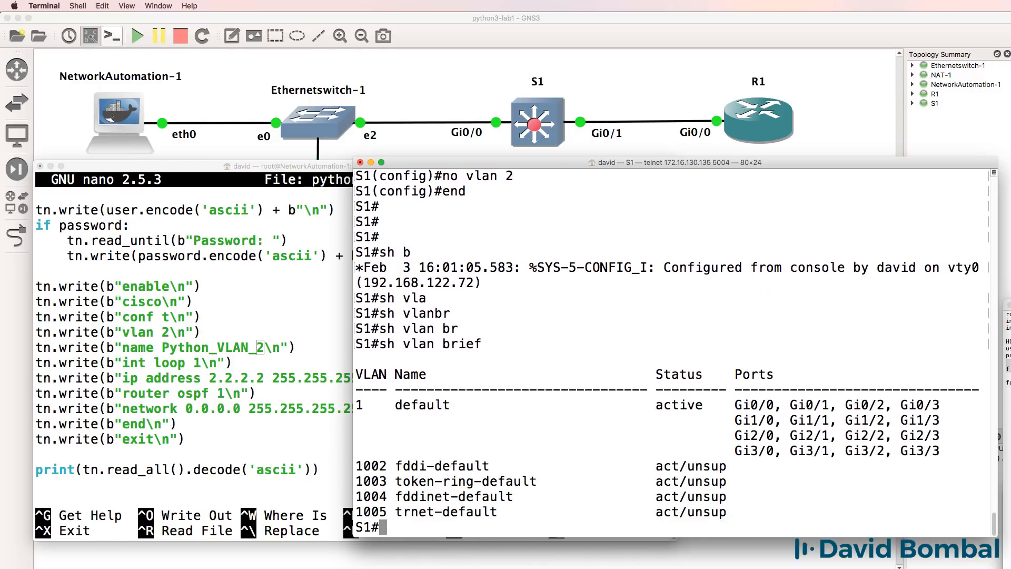
{"action": "left_click_drag", "start_coordinate": [452, 313], "coordinate": [650, 527]}
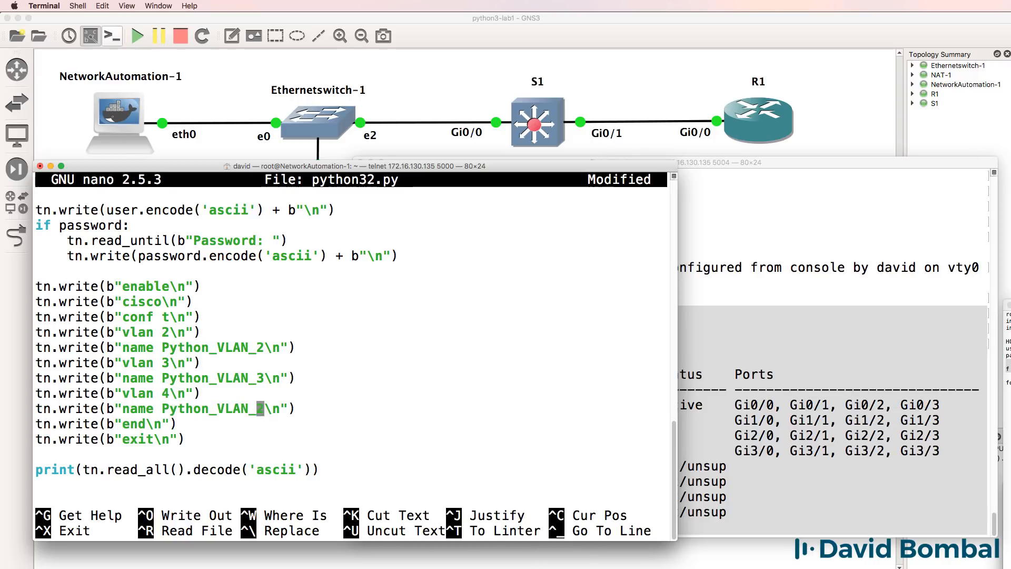
Finish the tn.write lines for VLANs 2-5 named Python_VLAN_2 to Python_VLAN_5, then save and leave nano
{"action": "type", "text": "4"}
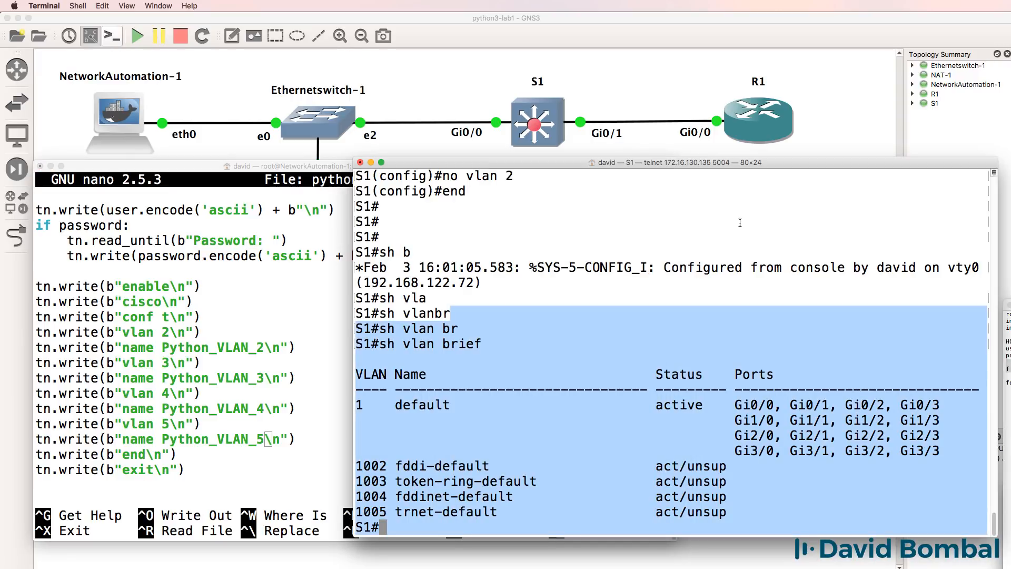
{"action": "type", "text": "sh vlan"}
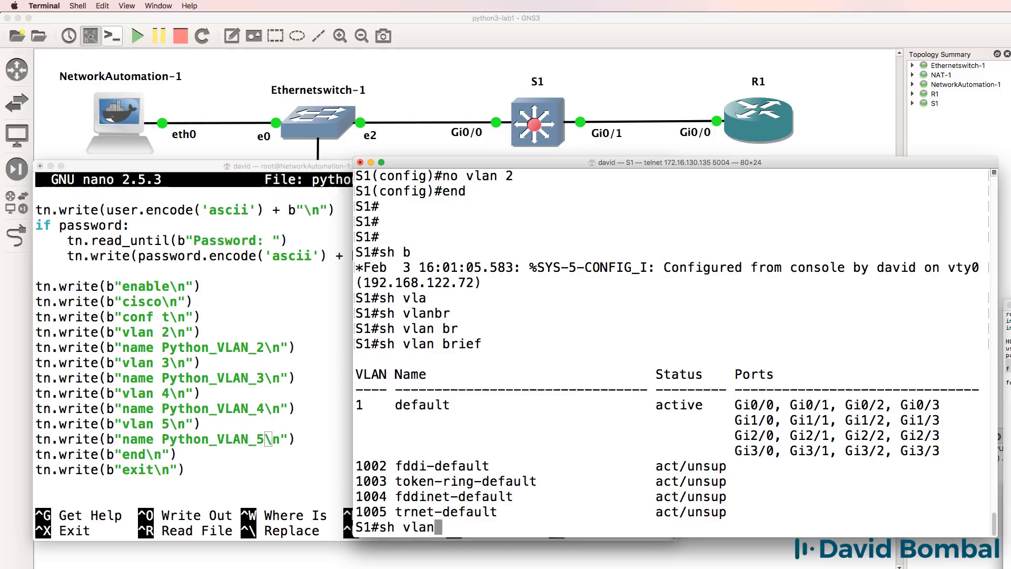
{"action": "key", "text": "enter"}
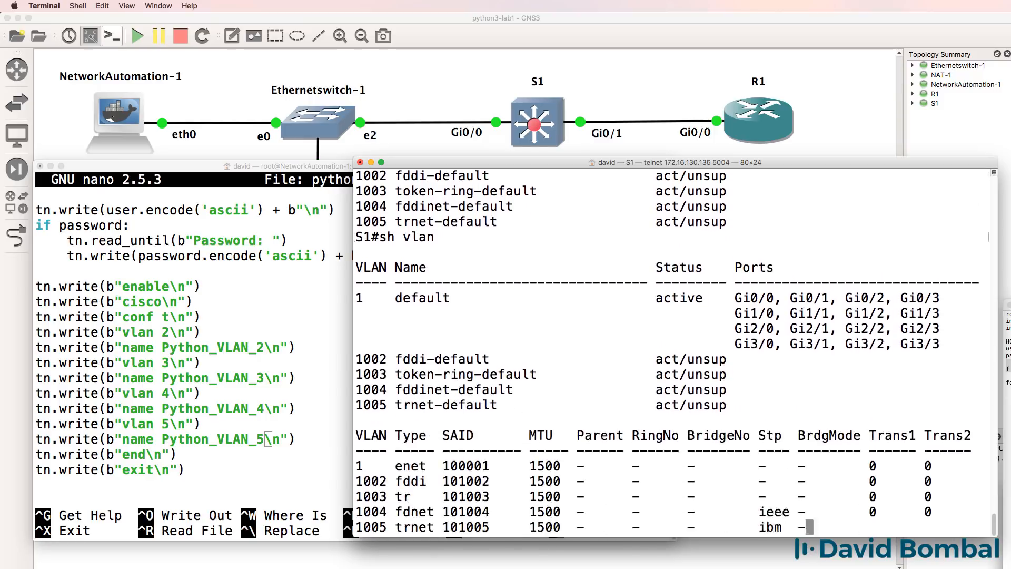
{"action": "scroll", "scroll_direction": "down", "scroll_amount": 3}
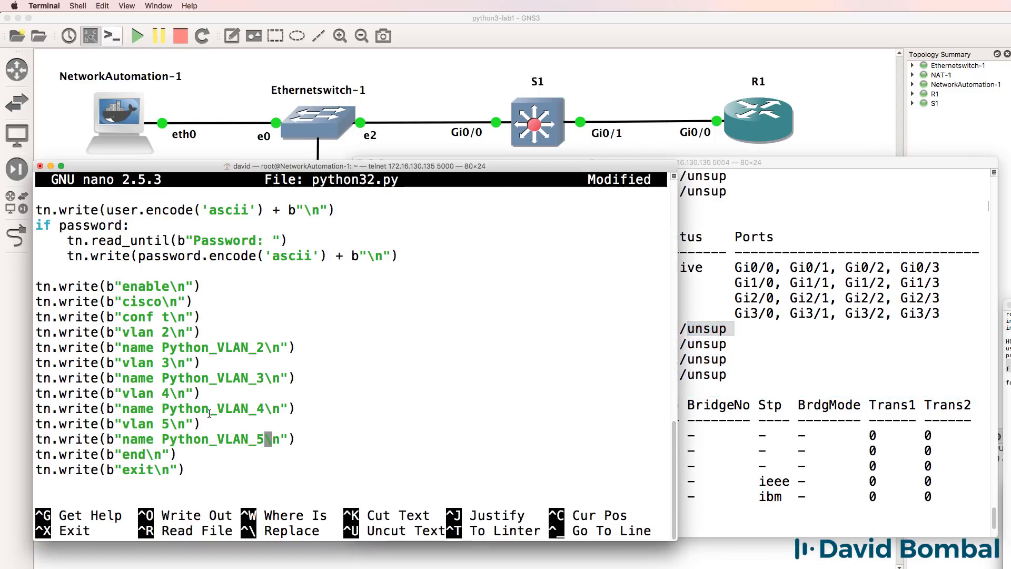
{"action": "key", "text": "ctrl+x"}
{"action": "type", "text": "python3 python3"}
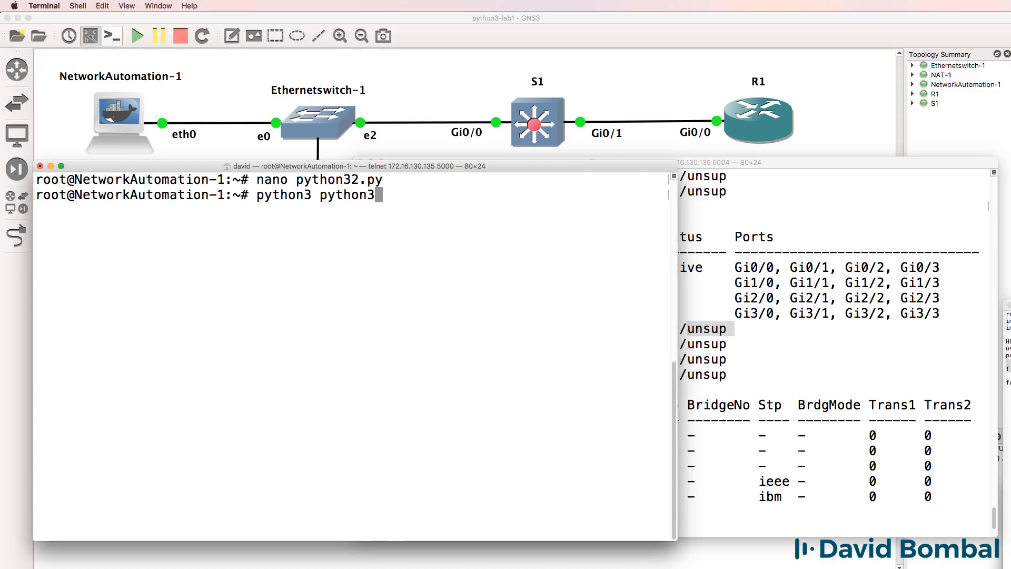
Run python3 python32.py as user david, enable debug on S1 and check show vlan brief for VLANs 2-5
{"action": "type", "text": "2.py"}
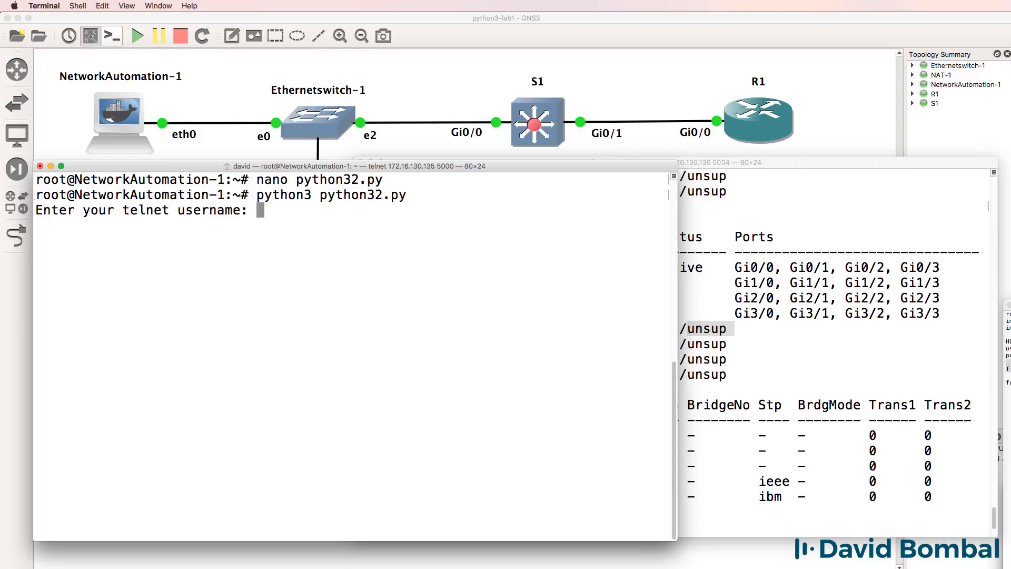
{"action": "type", "text": "david"}
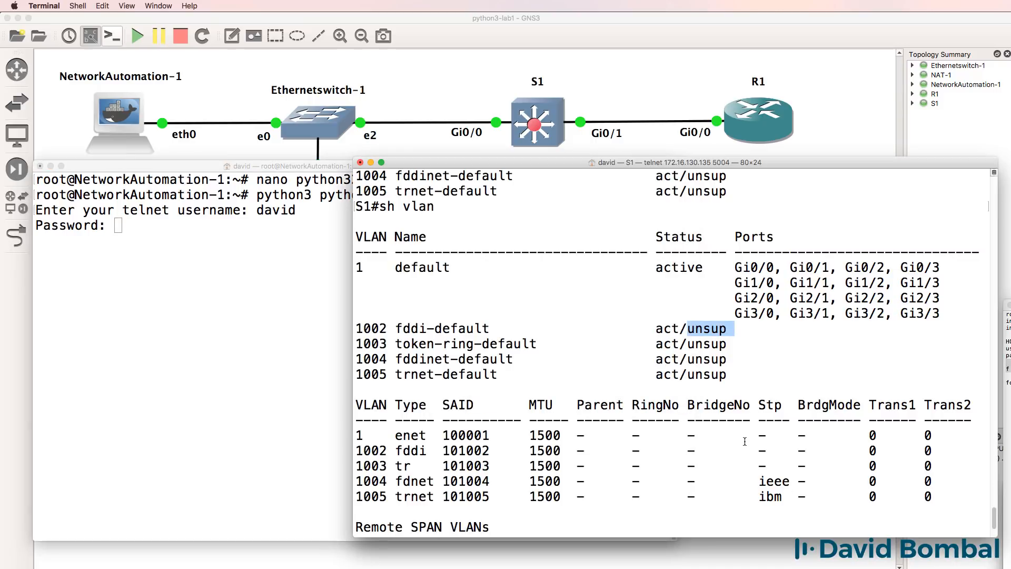
{"action": "type", "text": "debug"}
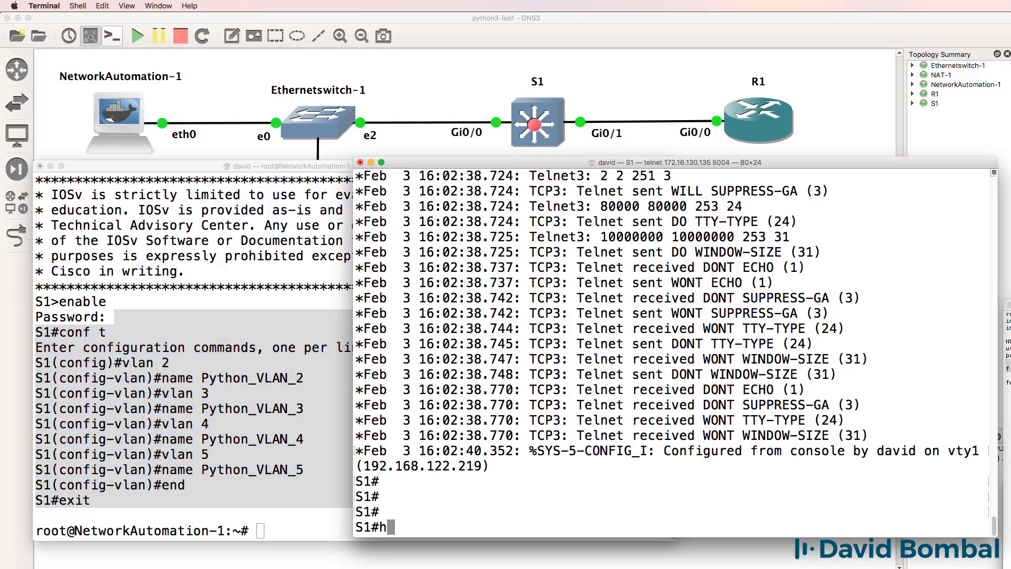
{"action": "type", "text": "sh vlan brief"}
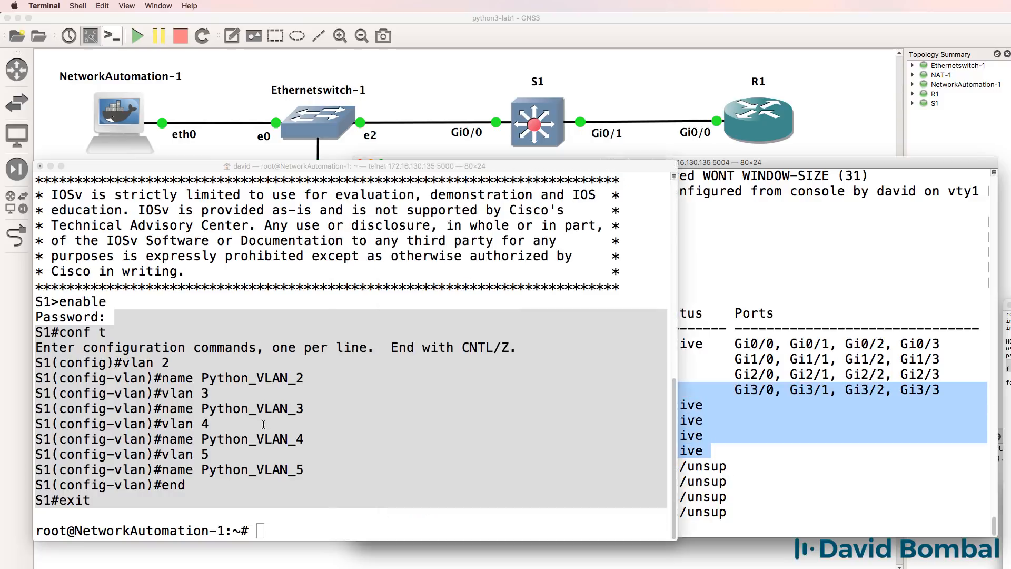
{"action": "type", "text": "python3 python32.py"}
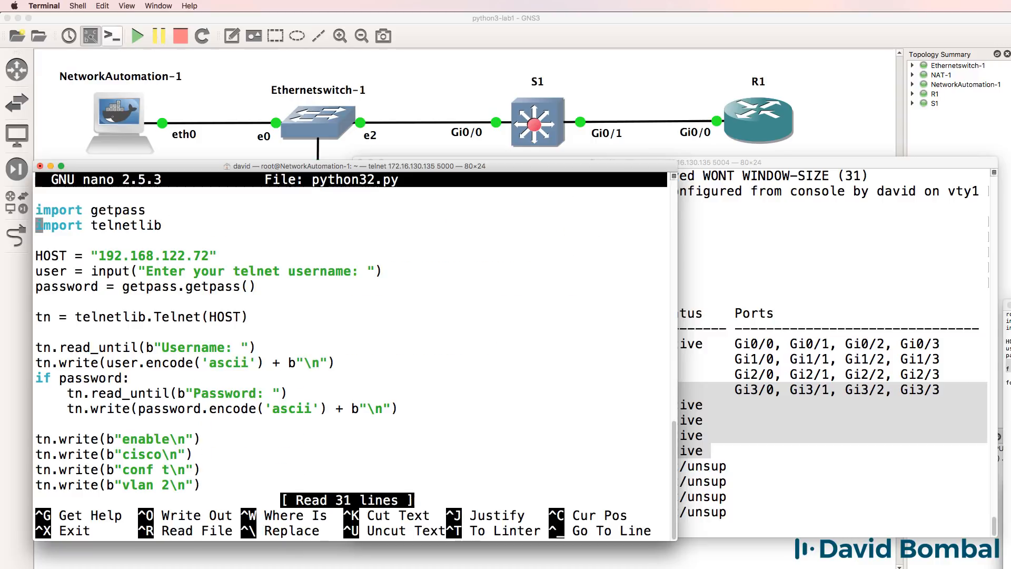
Copy the vlan/name lines and edit them into VLANs 6, 7 and 8 named Python_VLAN_6-8, then save
{"action": "scroll", "scroll_direction": "down", "scroll_amount": 3}
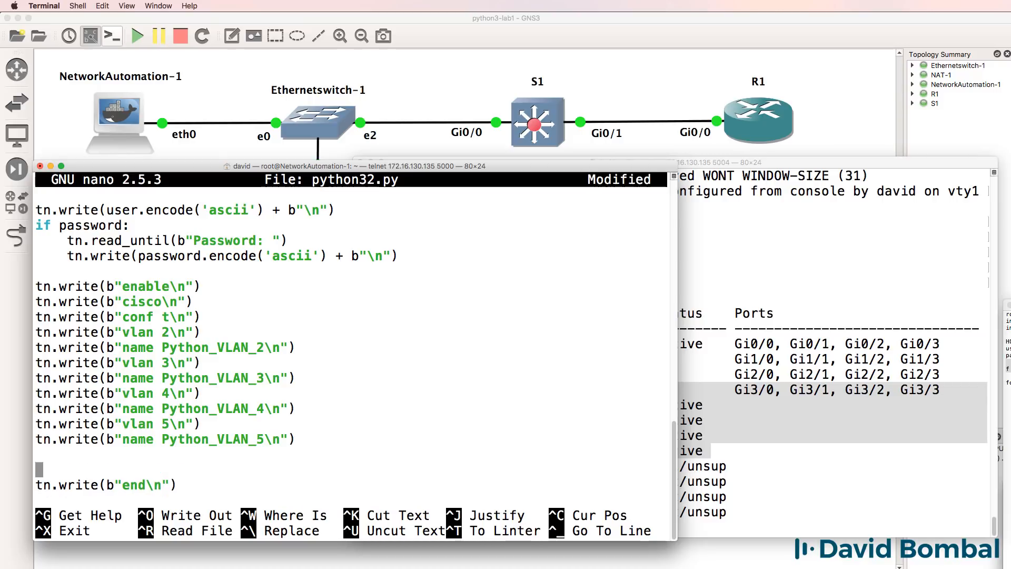
{"action": "left_click_drag", "start_coordinate": [39, 393], "coordinate": [295, 439]}
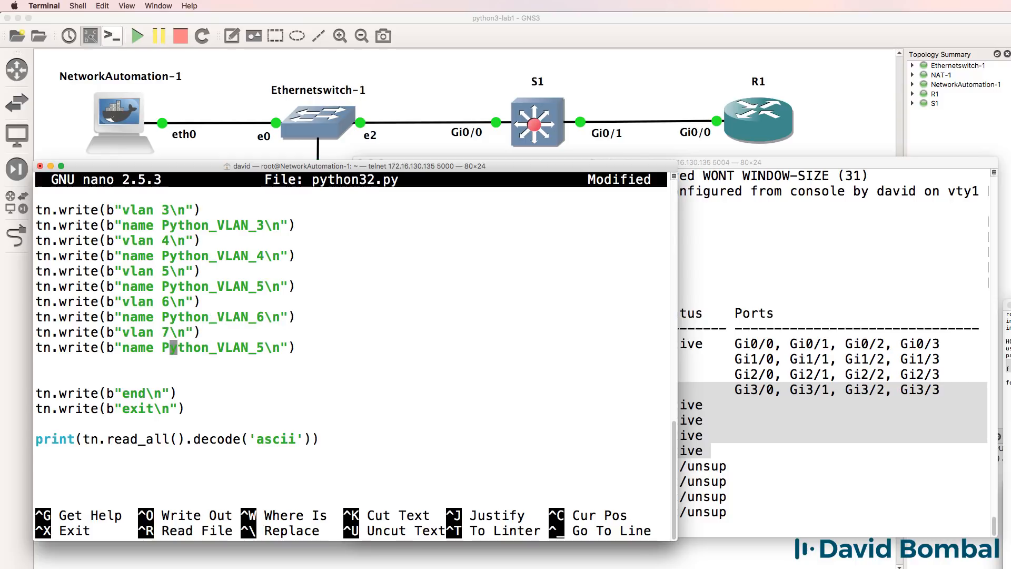
{"action": "key", "text": "backspace"}
{"action": "type", "text": "7"}
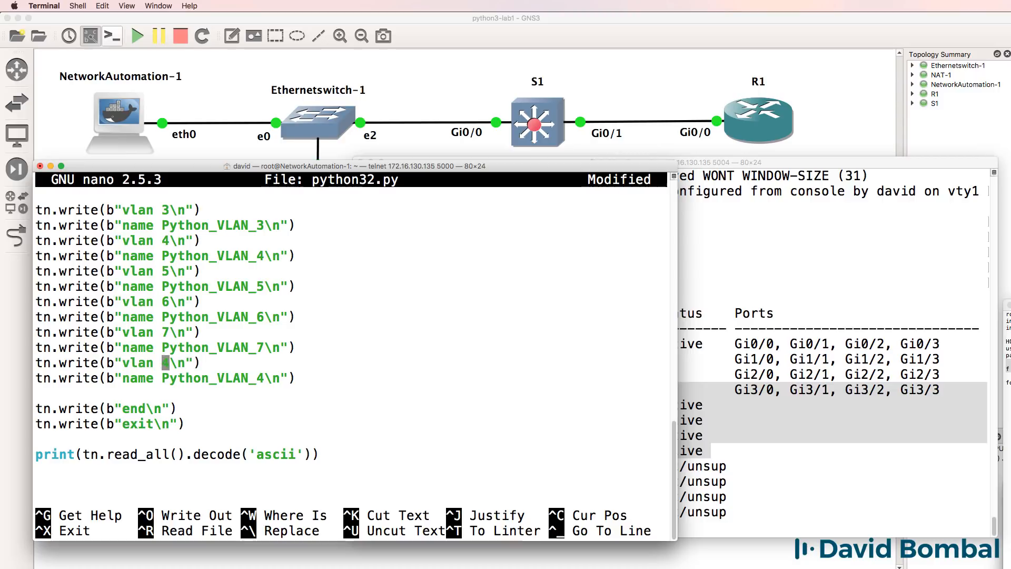
{"action": "type", "text": "8"}
{"action": "left_click", "coordinate": [166, 378]}
{"action": "type", "text": "8"}
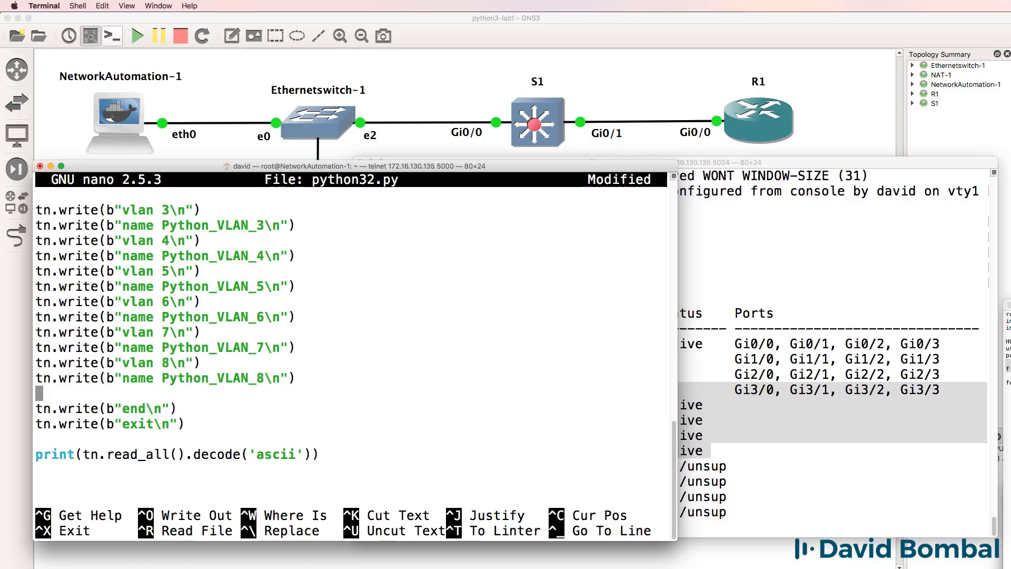
{"action": "key", "text": "ctrl+o"}
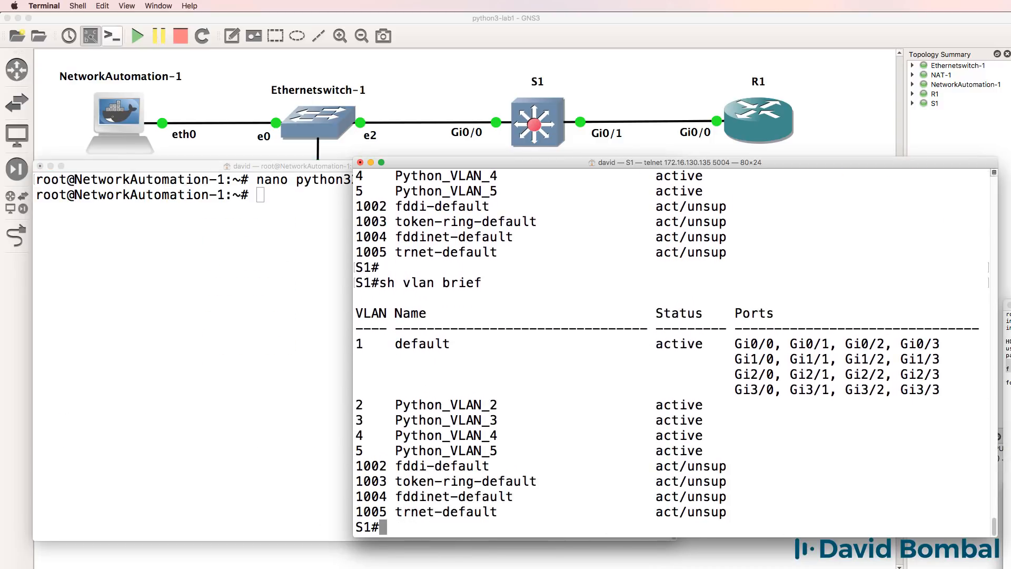
Rerun python32.py as david and confirm S1 lists VLANs 2 through 8 with their Python_VLAN names
{"action": "type", "text": "nano python32.py"}
{"action": "left_click", "coordinate": [194, 195]}
{"action": "type", "text": "python3 python32.py"}
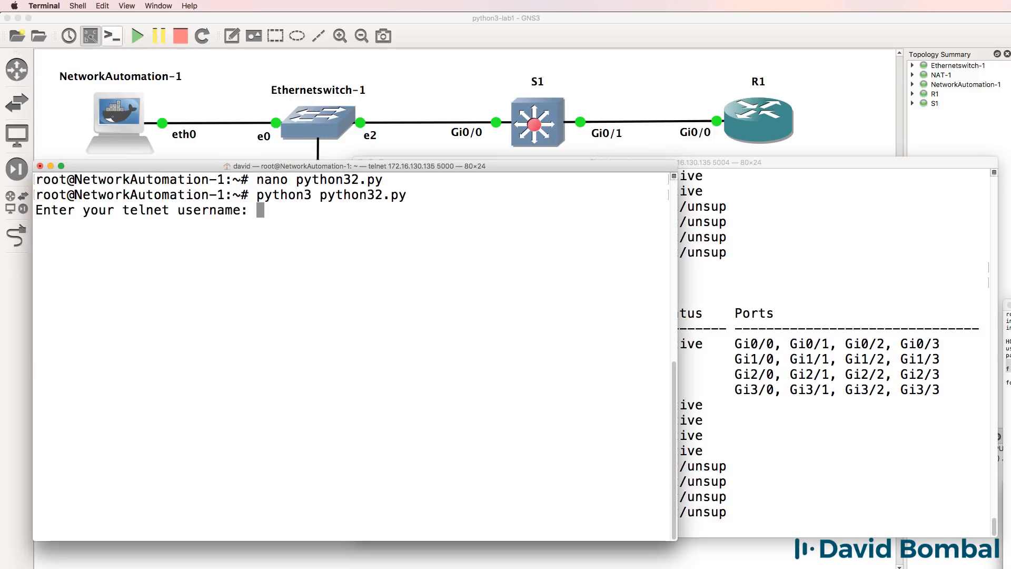
{"action": "type", "text": "david"}
{"action": "left_click", "coordinate": [837, 352]}
{"action": "type", "text": "sh vlan brief"}
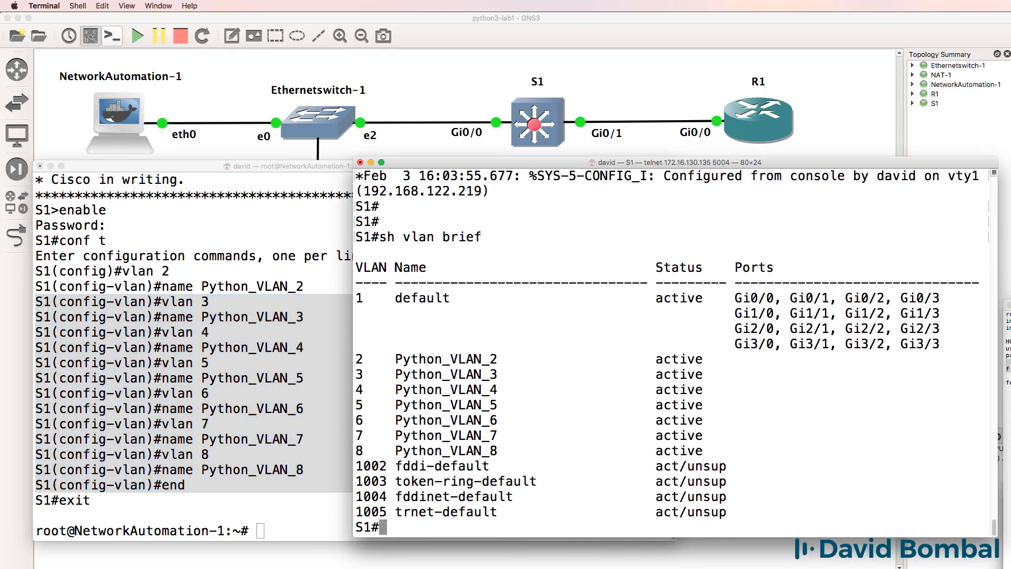
{"action": "left_click_drag", "start_coordinate": [393, 374], "coordinate": [729, 452]}
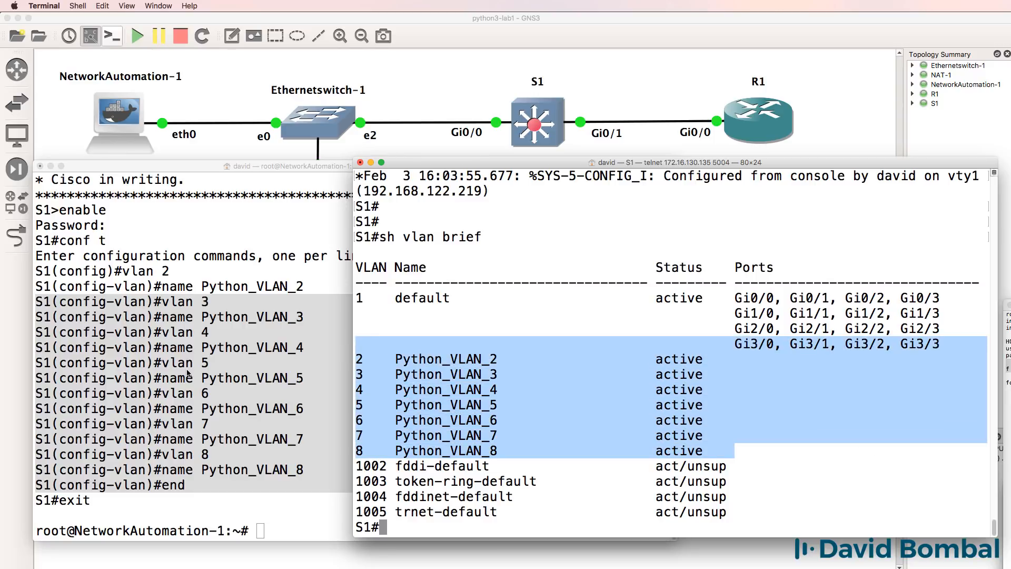
{"action": "type", "text": "cl"}
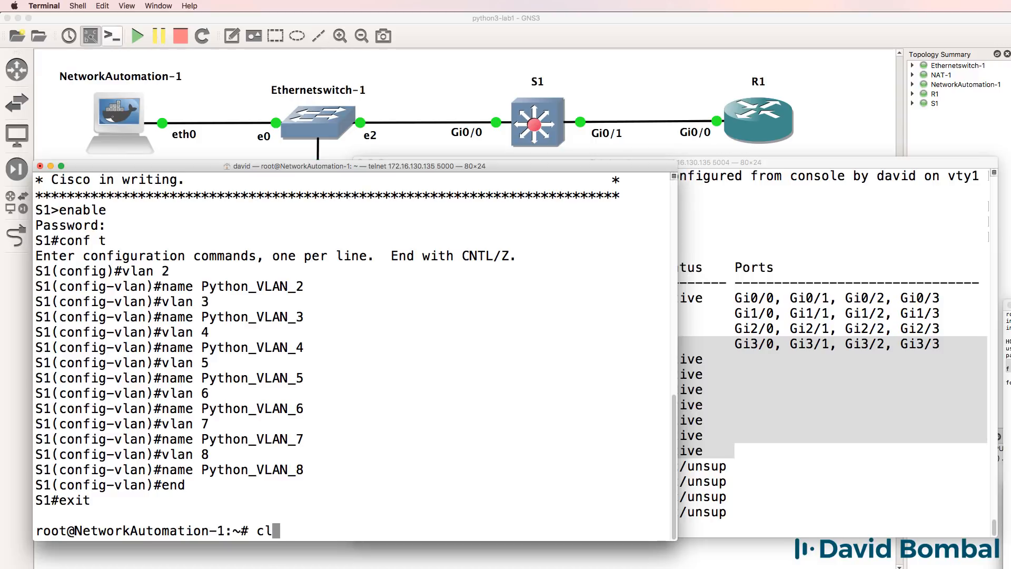
Clear the NetworkAutomation-1 terminal and list its scripts, showing python31.py and python32.py
{"action": "key", "text": "Return"}
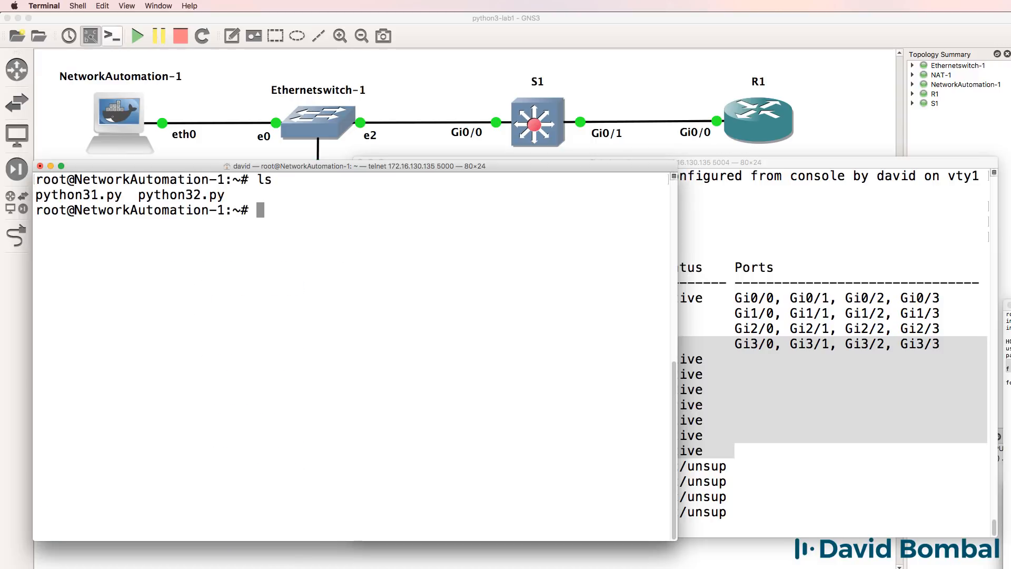
{"action": "type", "text": "python3"}
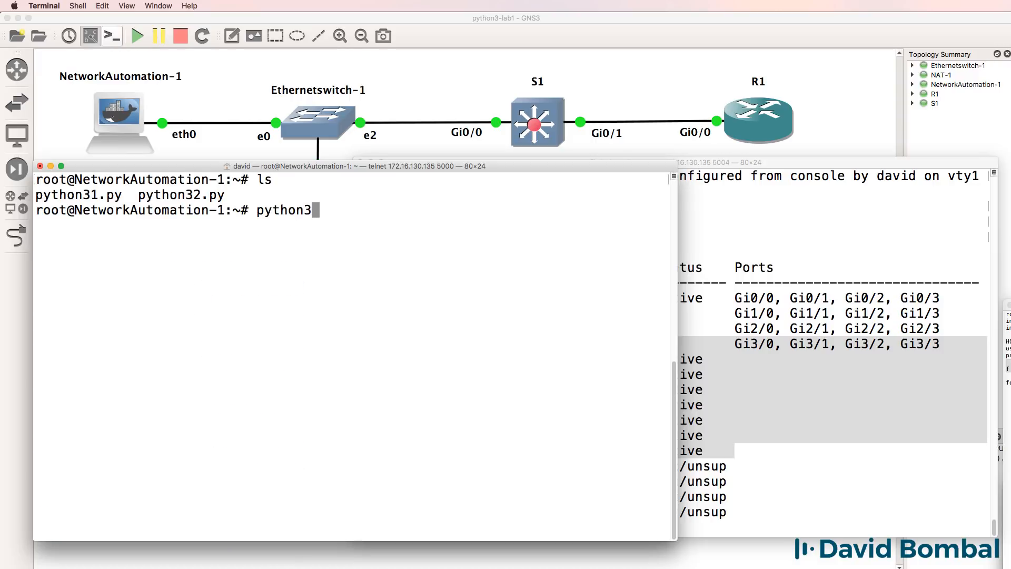
{"action": "type", "text": "python31.py"}
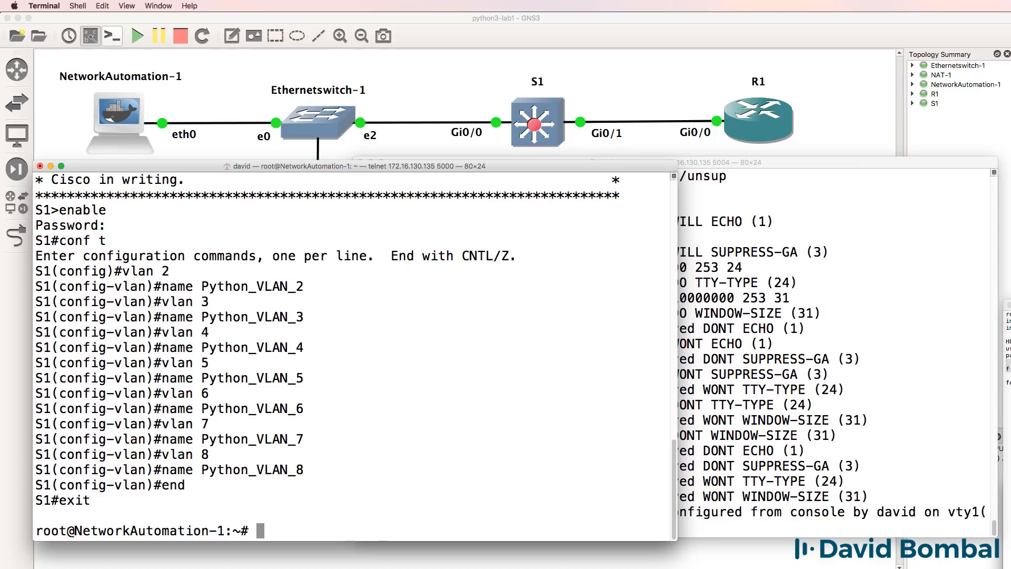
{"action": "type", "text": "ls"}
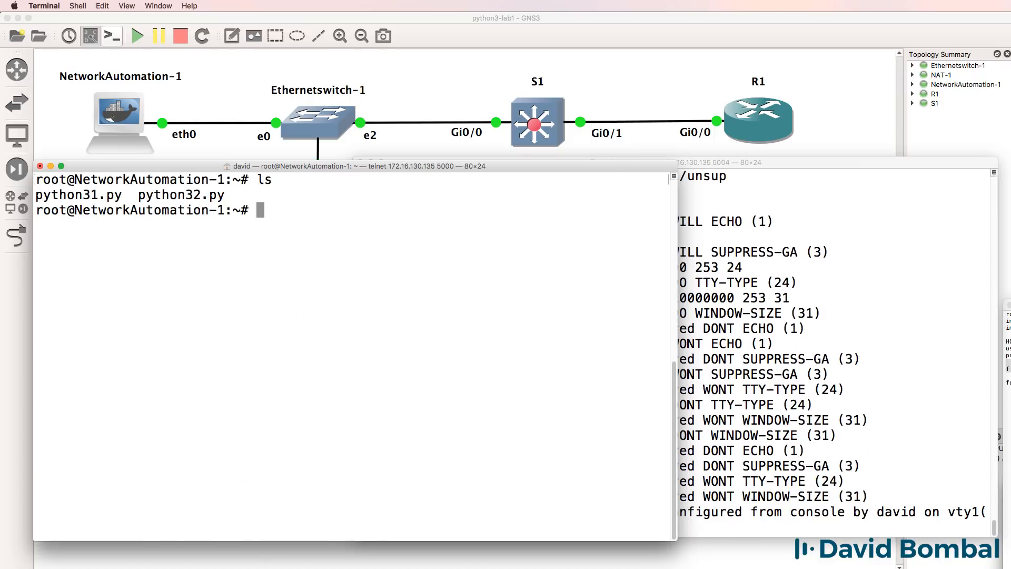
{"action": "type", "text": "cat python33"}
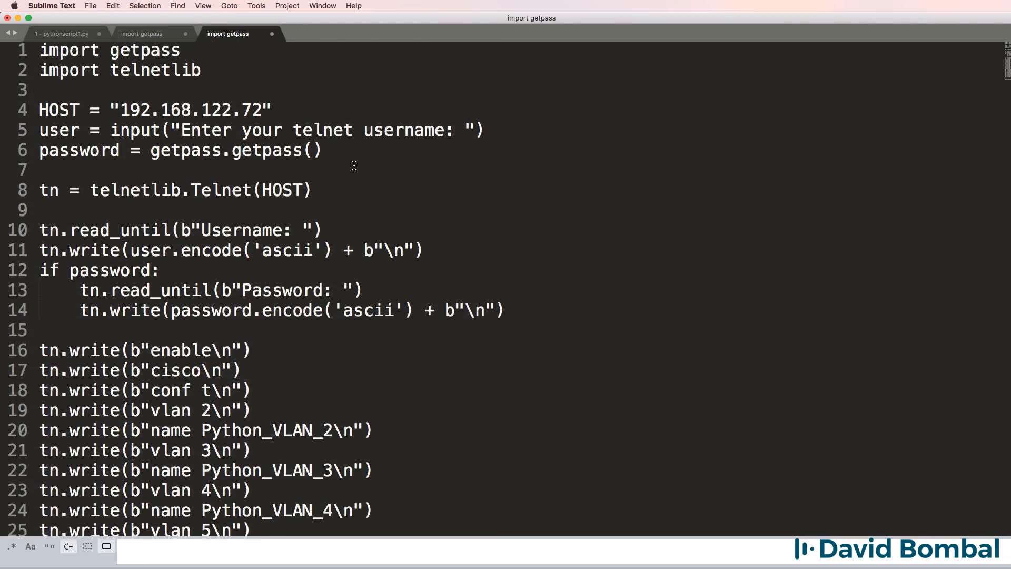
Scroll the Sublime Text script down to the VLAN 2-8 lines, end, exit and the output print
{"action": "scroll", "scroll_direction": "down", "scroll_amount": 3}
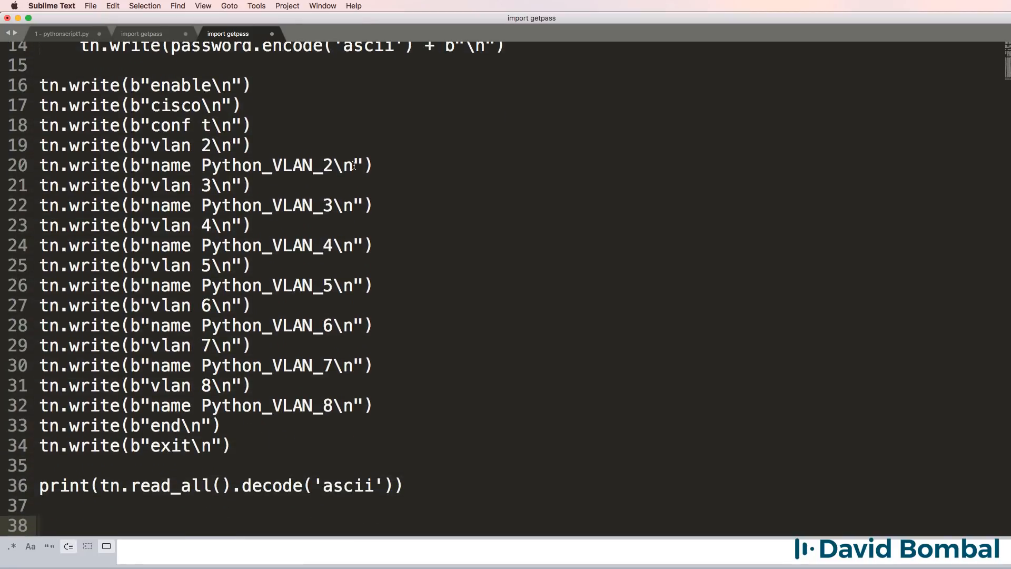